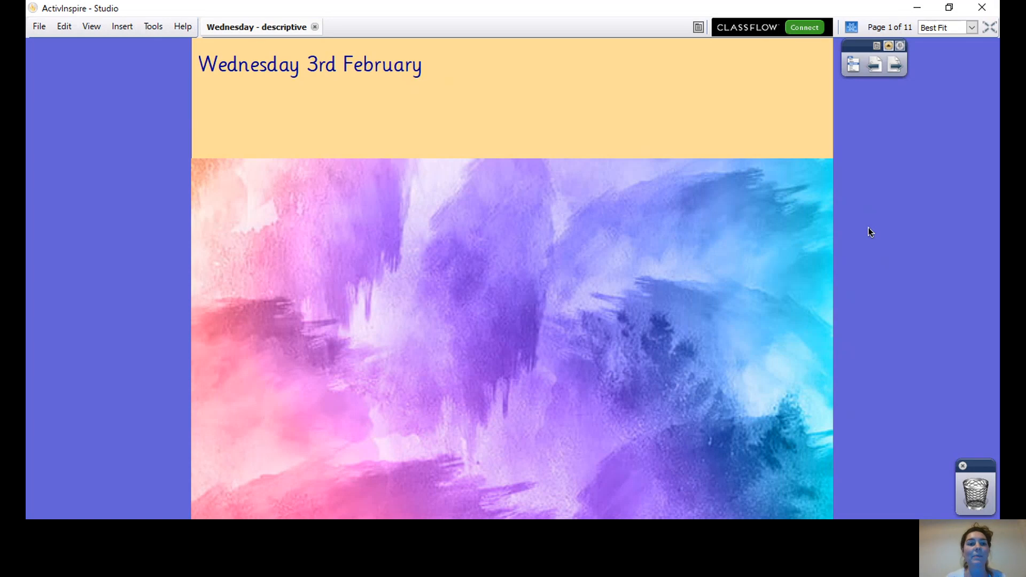
{"action": "mouse_move", "coordinate": [889, 88]}
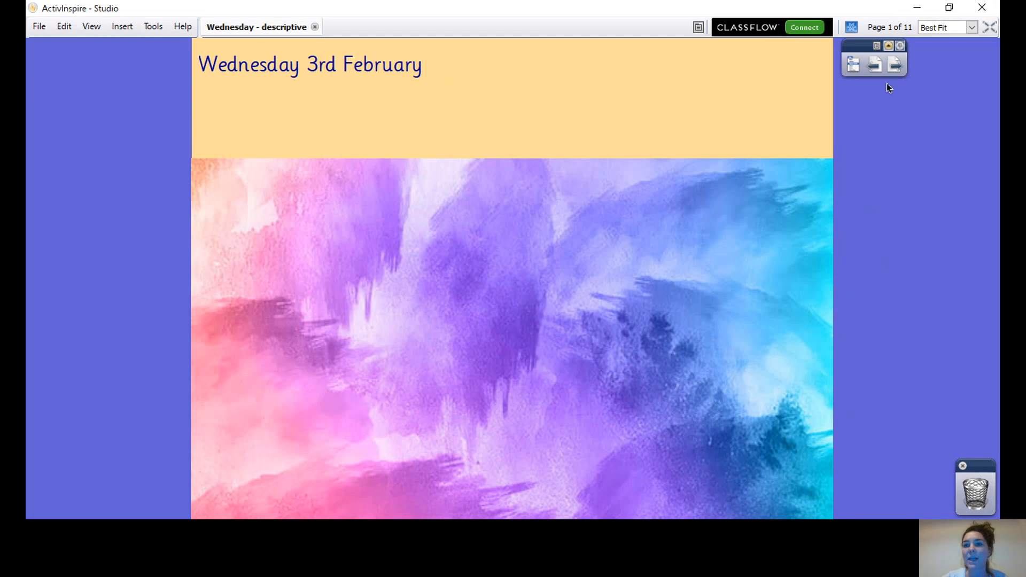
- Advance to page 2, the 'ough' spellings activity
{"action": "left_click", "coordinate": [895, 64]}
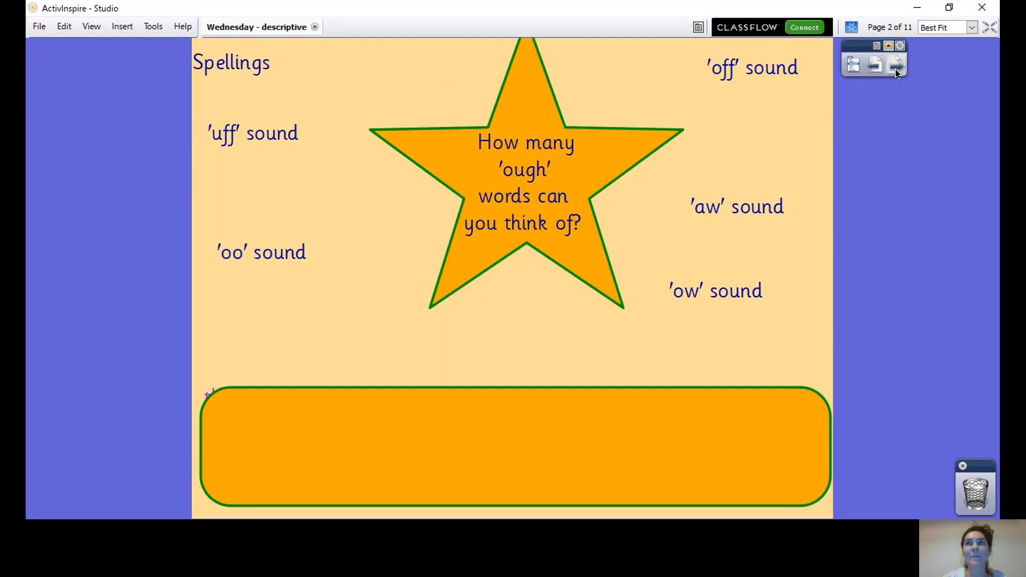
{"action": "mouse_move", "coordinate": [871, 154]}
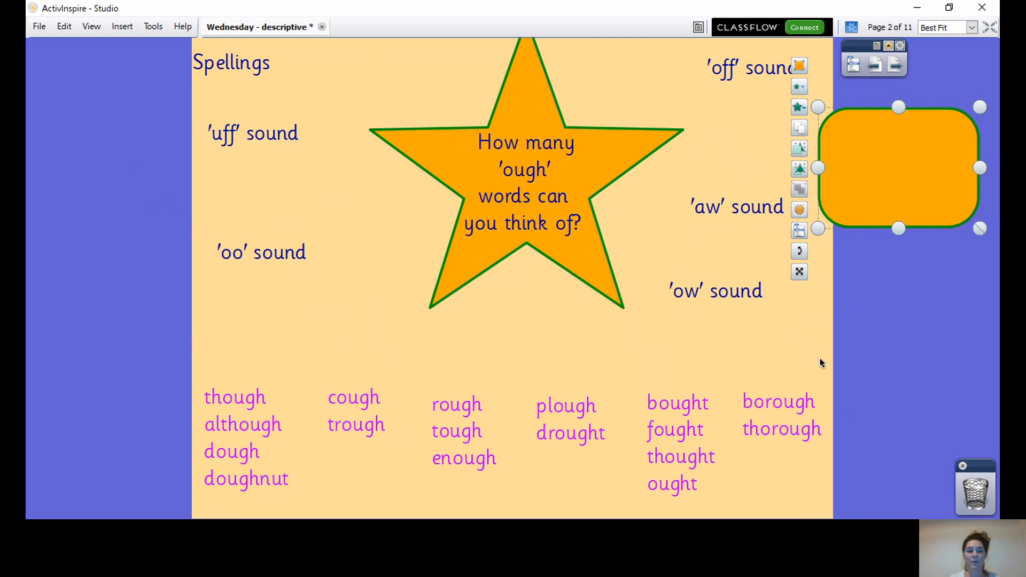
{"action": "left_click", "coordinate": [222, 399]}
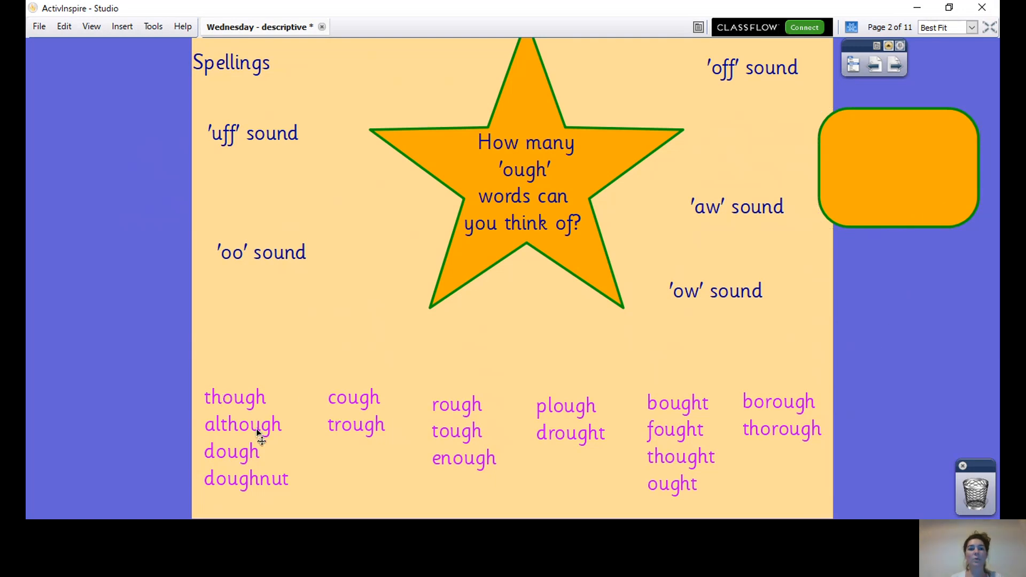
{"action": "mouse_move", "coordinate": [291, 347]}
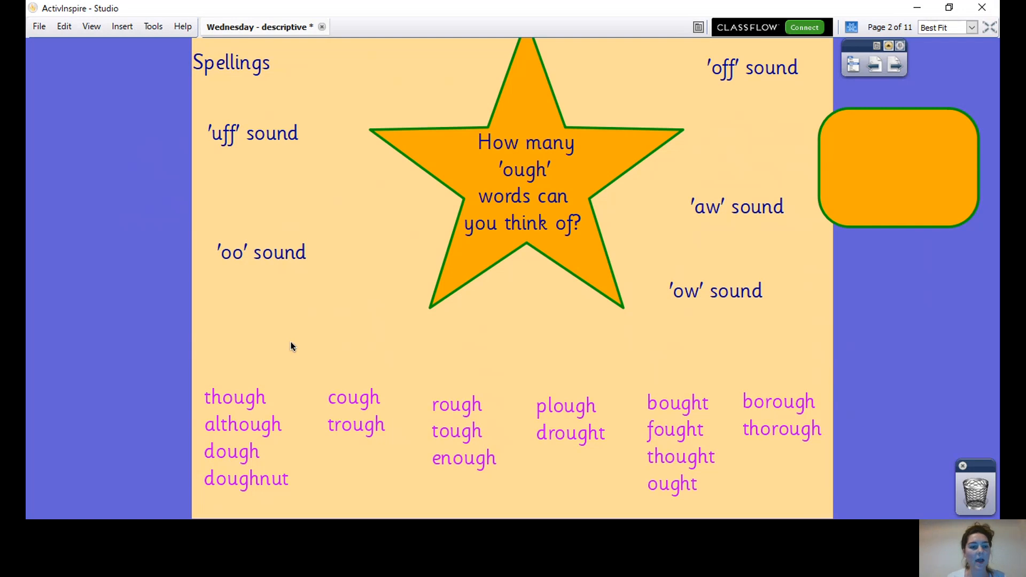
{"action": "mouse_move", "coordinate": [247, 461]}
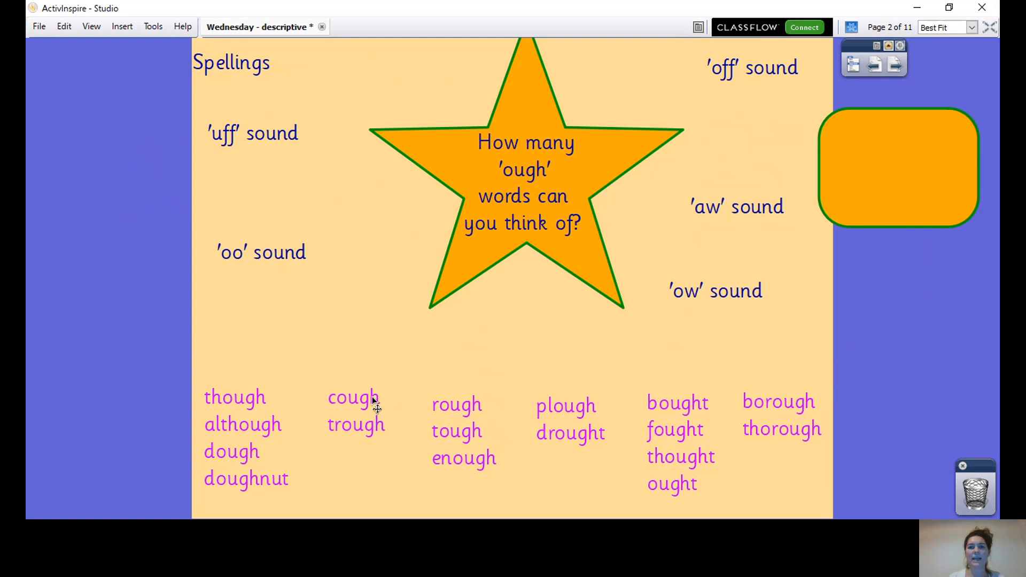
{"action": "mouse_move", "coordinate": [365, 412]}
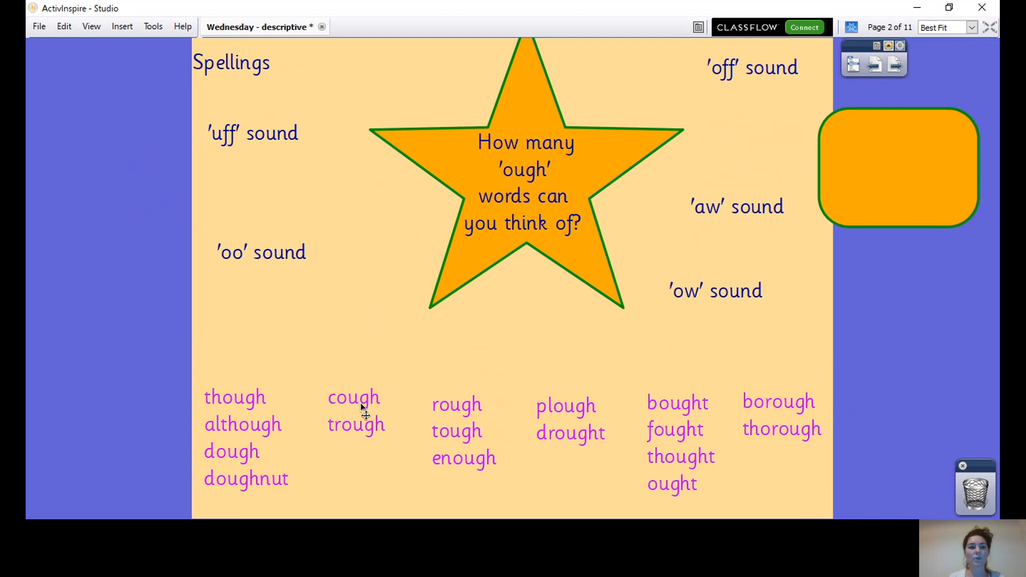
{"action": "mouse_move", "coordinate": [468, 409]}
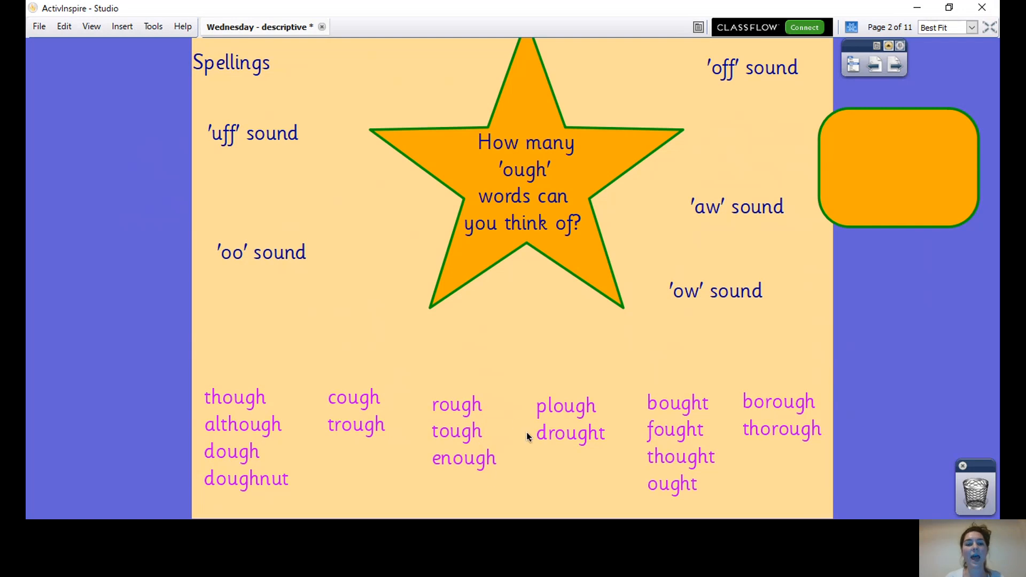
{"action": "mouse_move", "coordinate": [600, 408]}
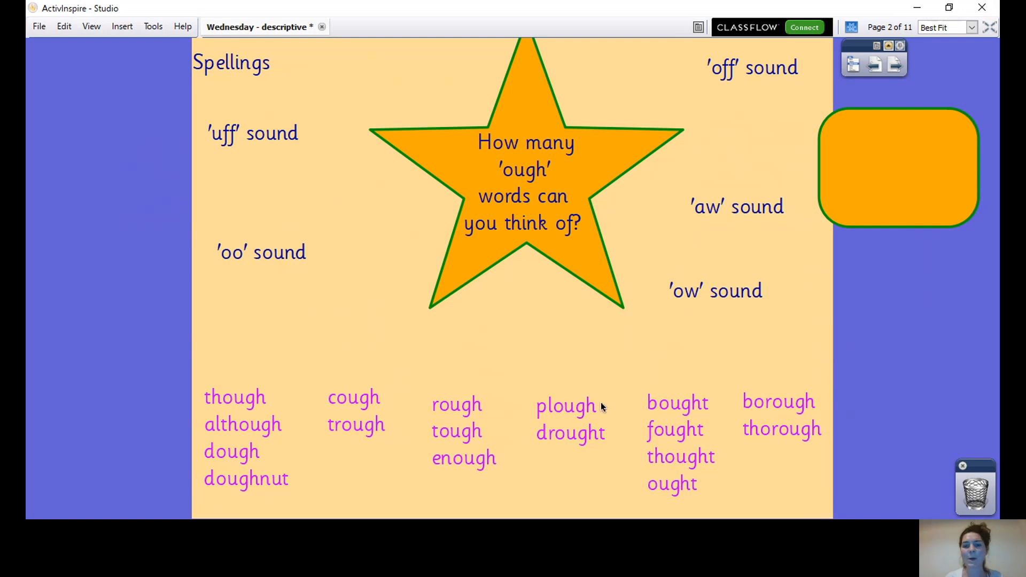
{"action": "mouse_move", "coordinate": [592, 417]}
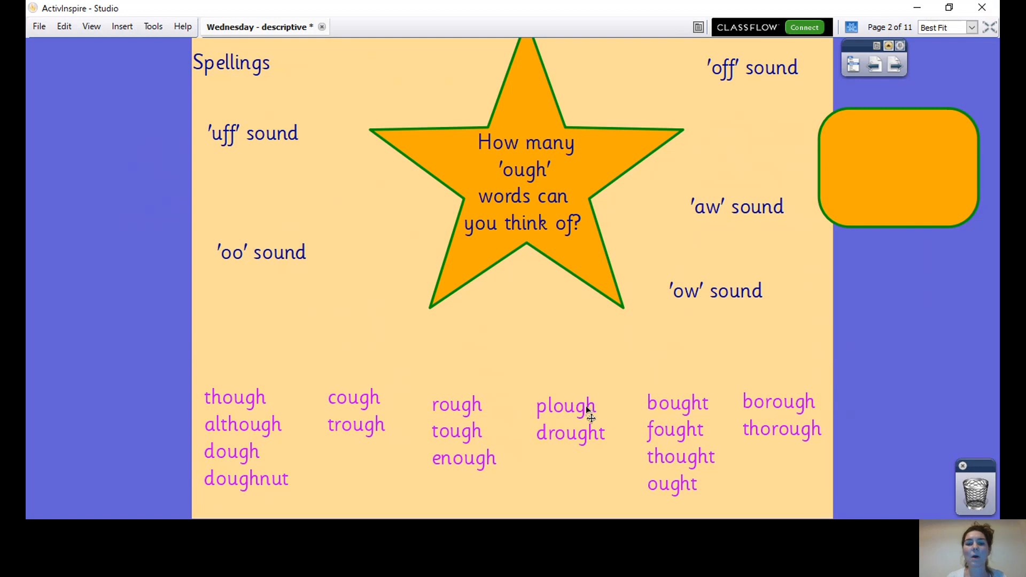
{"action": "mouse_move", "coordinate": [606, 448]}
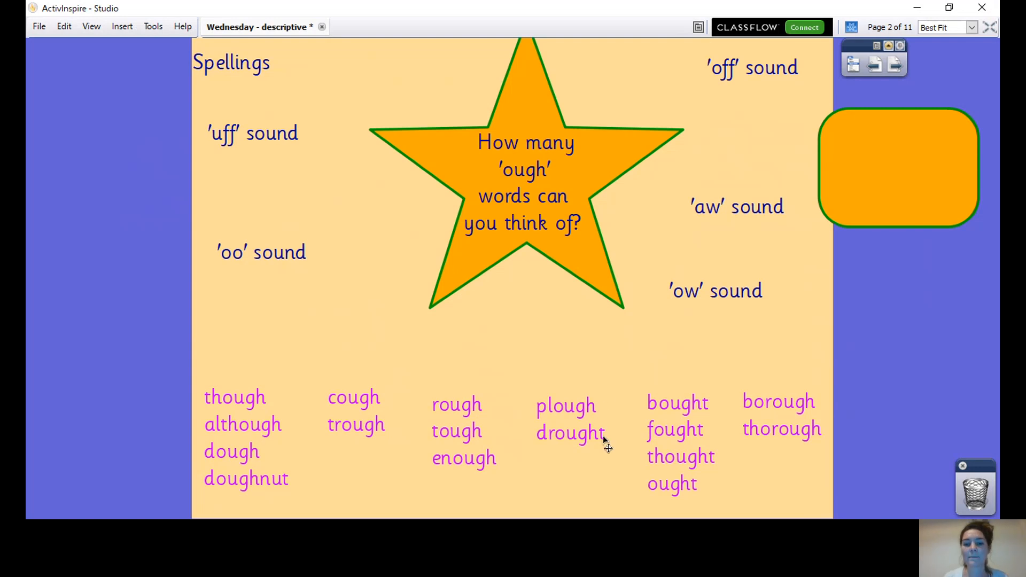
{"action": "mouse_move", "coordinate": [696, 392]}
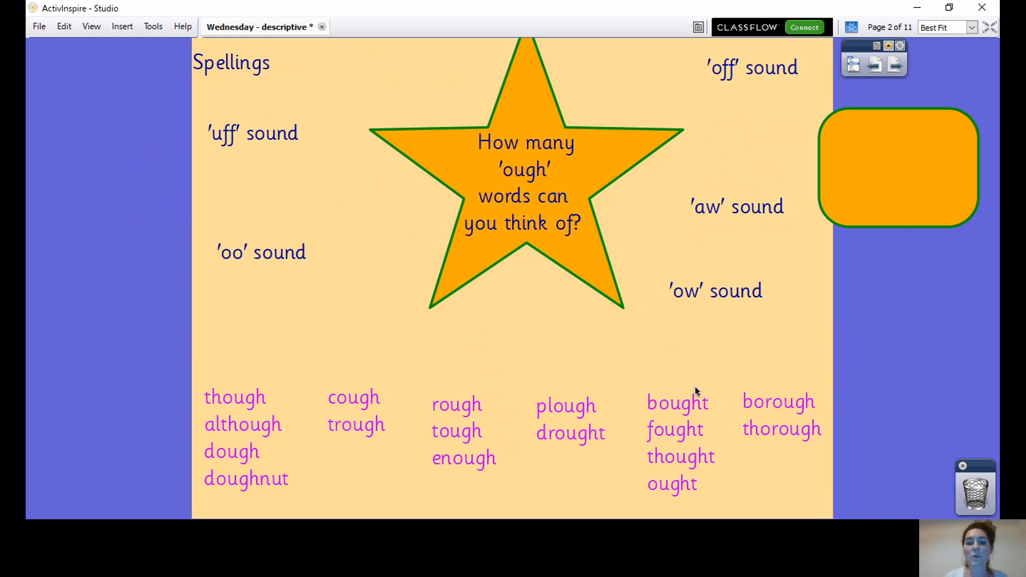
{"action": "mouse_move", "coordinate": [873, 406]}
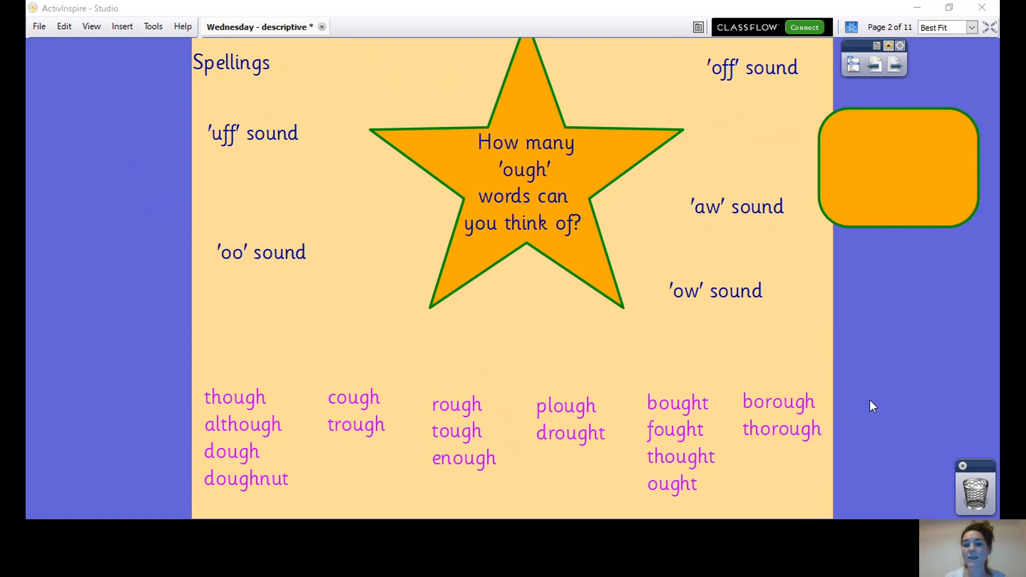
{"action": "mouse_move", "coordinate": [705, 363]}
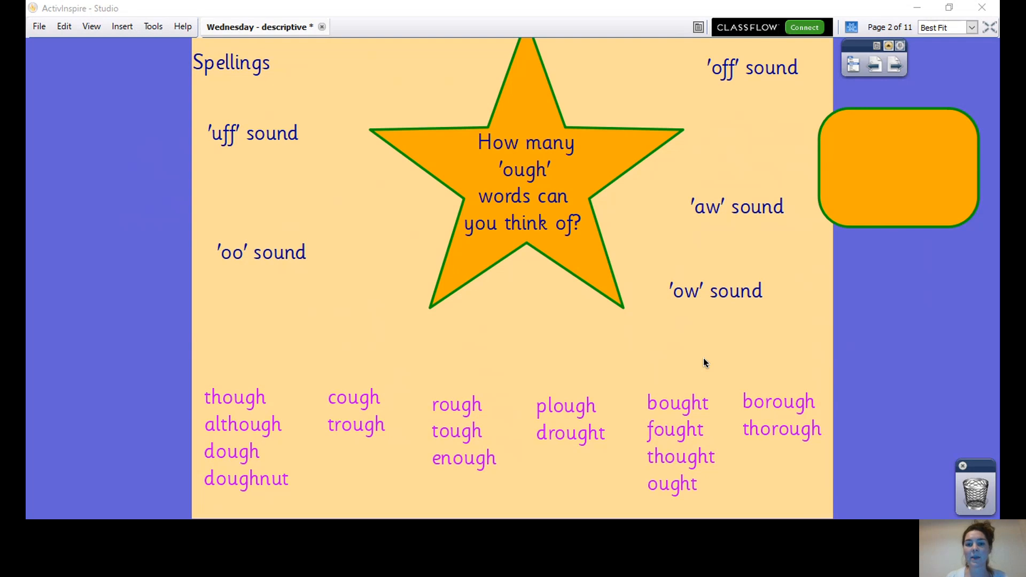
{"action": "mouse_move", "coordinate": [758, 132]}
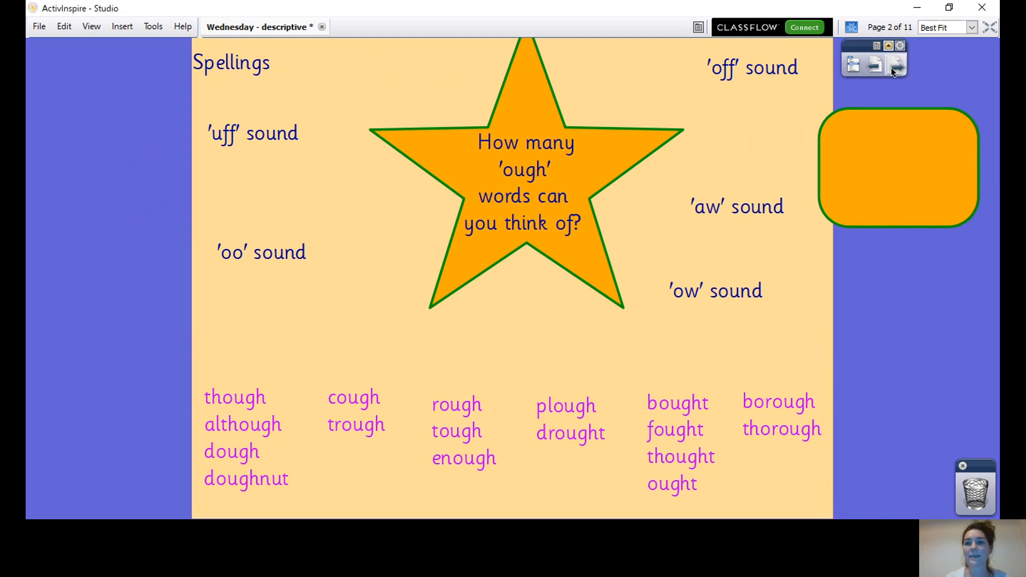
- Page forward past the 'ough' crossword to page 4, Answers!
{"action": "left_click", "coordinate": [897, 64]}
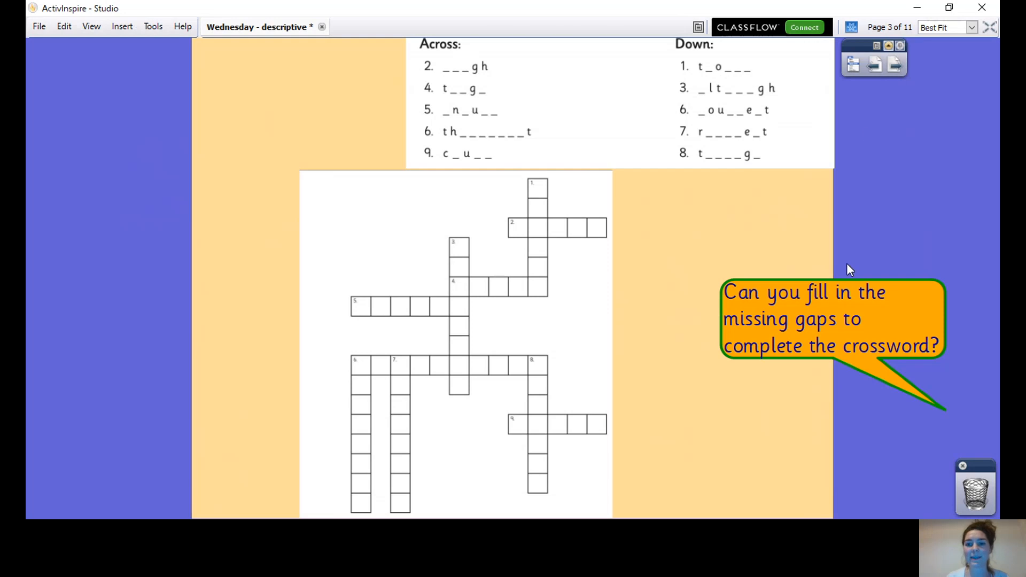
{"action": "mouse_move", "coordinate": [682, 256]}
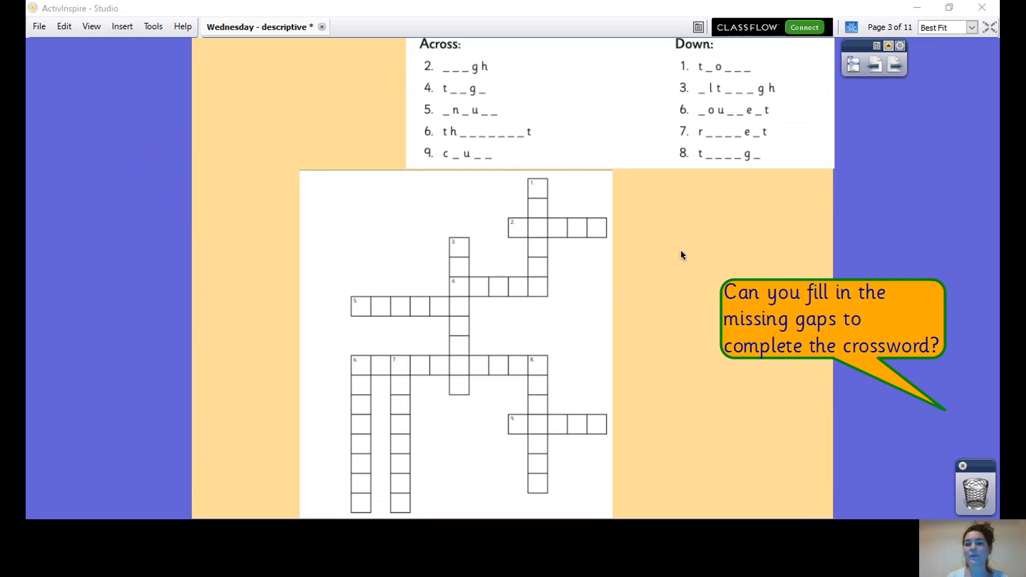
{"action": "mouse_move", "coordinate": [797, 424]}
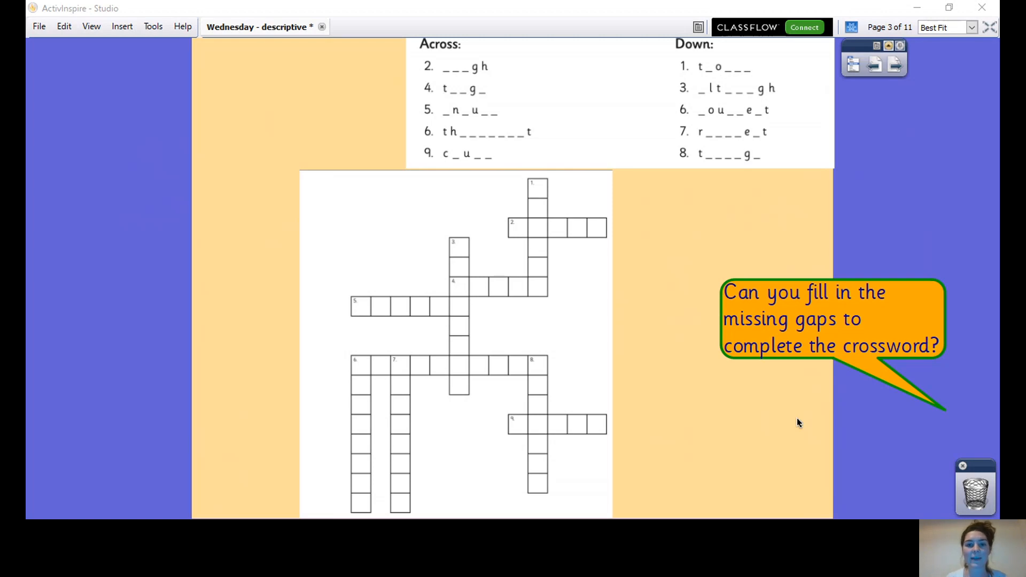
{"action": "mouse_move", "coordinate": [696, 223]}
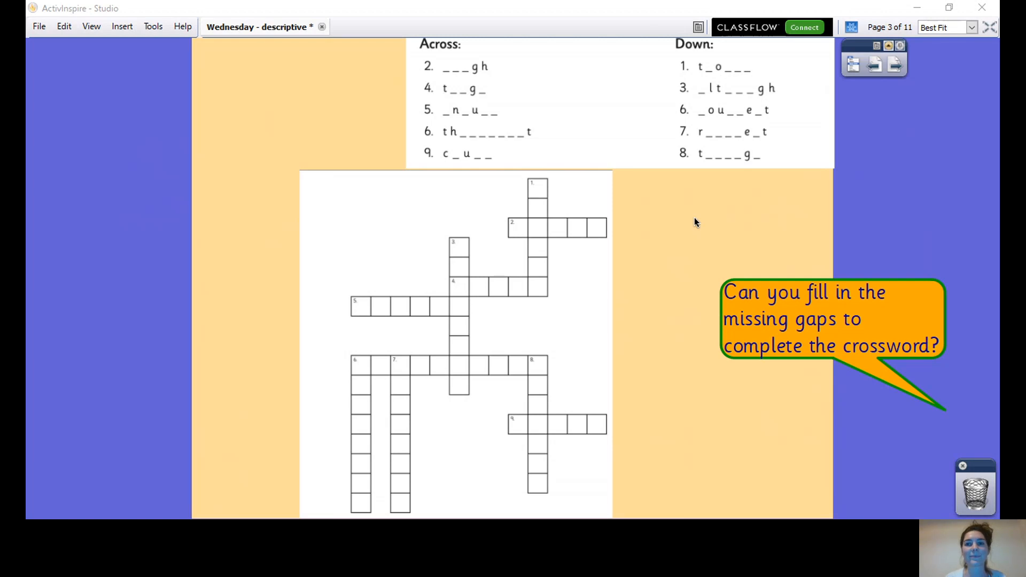
{"action": "mouse_move", "coordinate": [822, 129]}
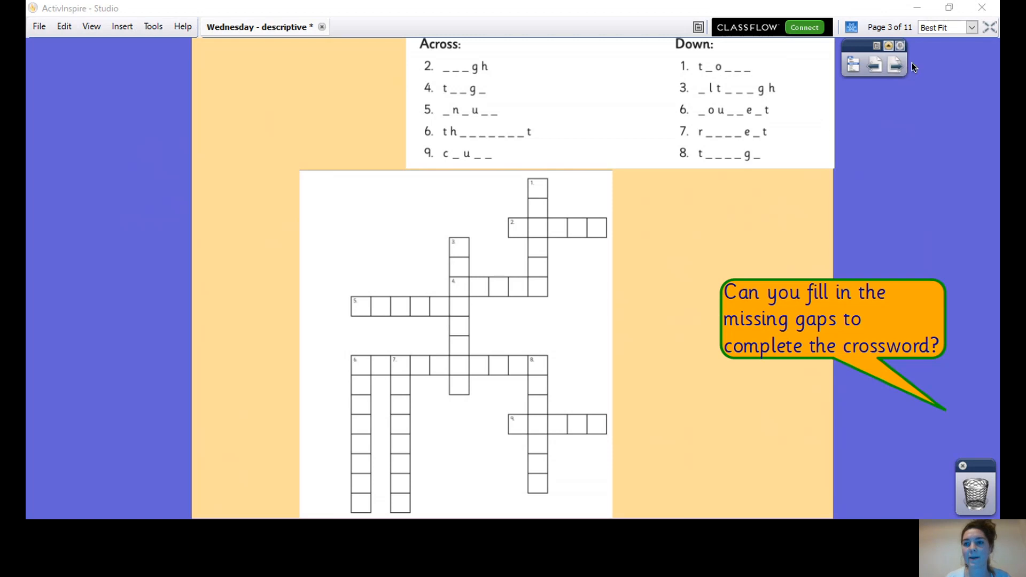
{"action": "left_click", "coordinate": [895, 64]}
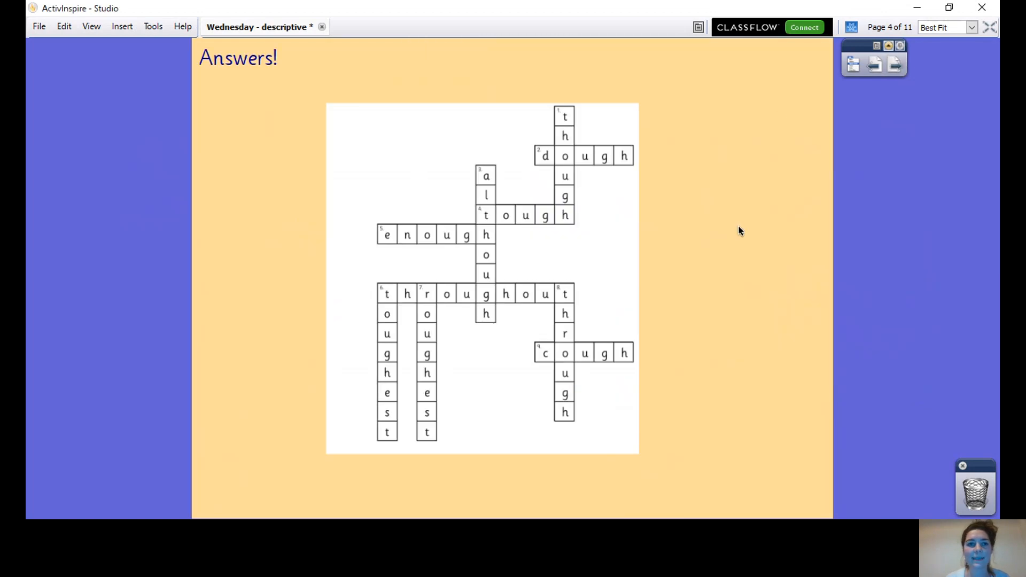
{"action": "mouse_move", "coordinate": [770, 370]}
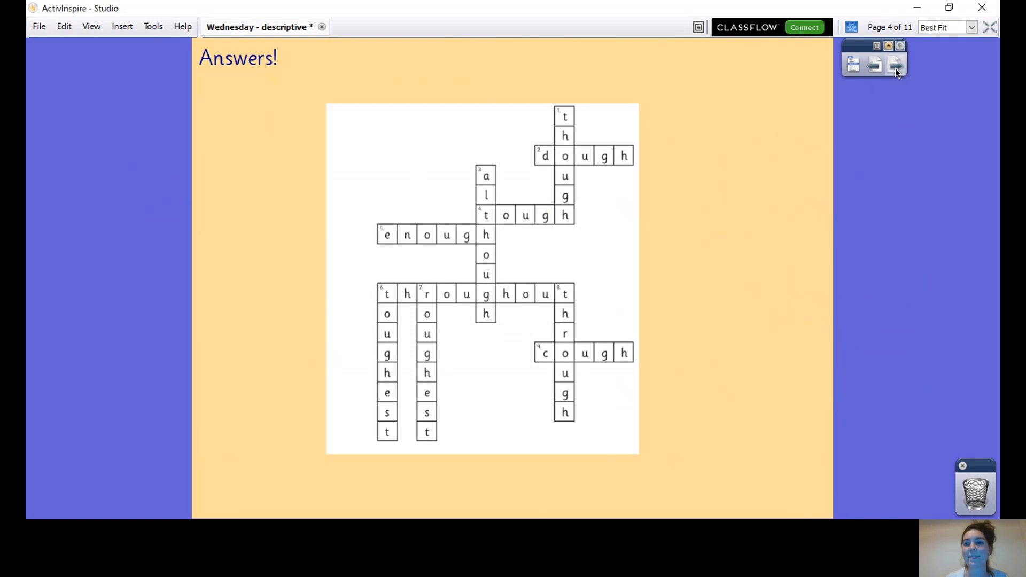
- Advance to page 5, 'Can I use descriptive language?'
{"action": "left_click", "coordinate": [896, 65]}
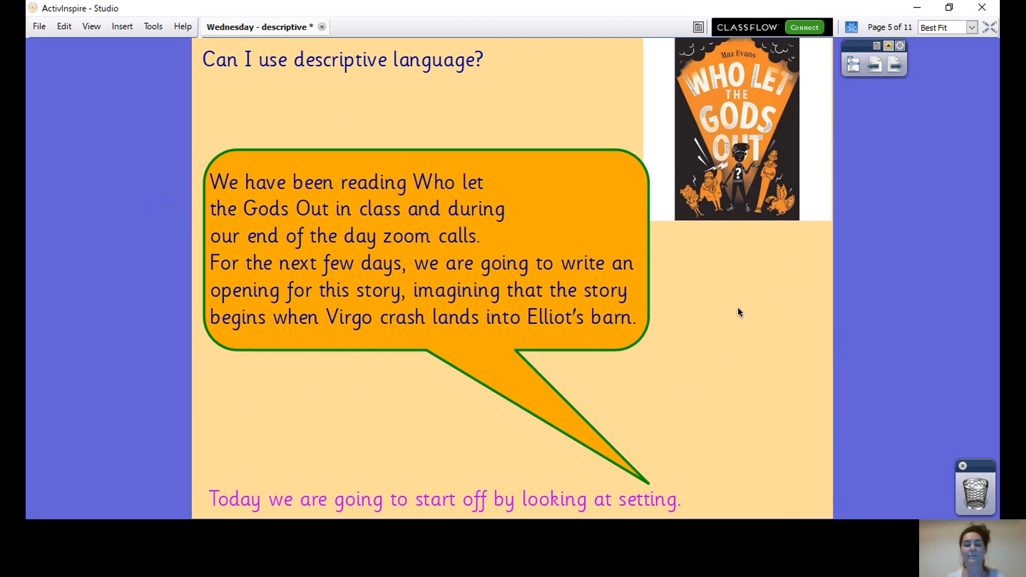
{"action": "mouse_move", "coordinate": [874, 108]}
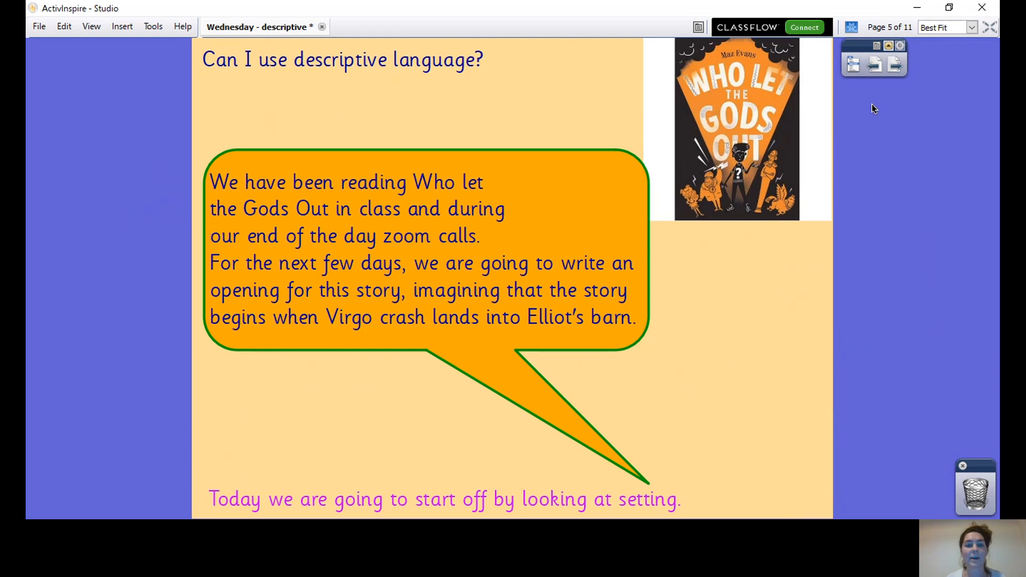
{"action": "mouse_move", "coordinate": [889, 94]}
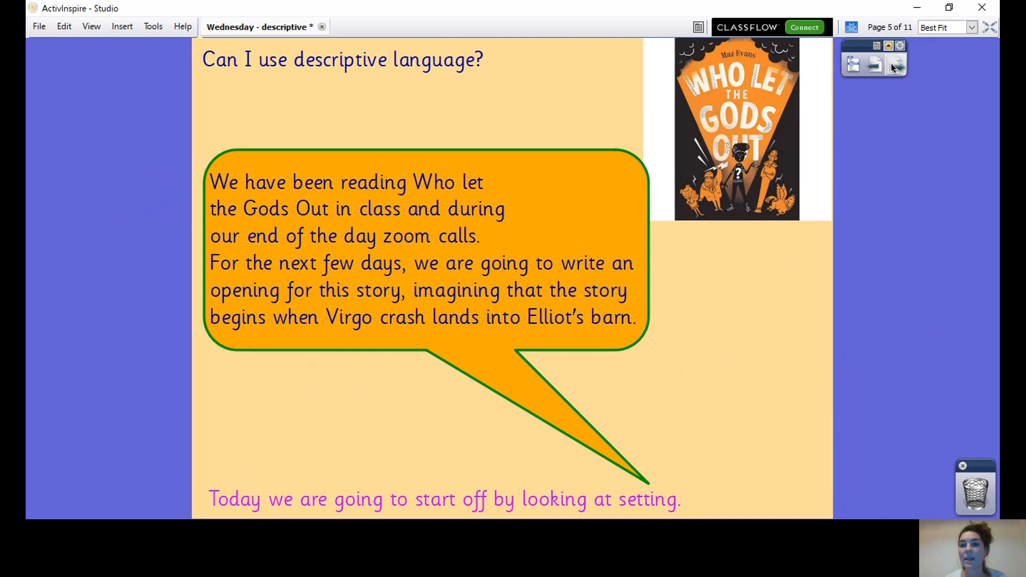
- Advance to page 6 with the night-time farmhouse and barn photos
{"action": "left_click", "coordinate": [876, 64]}
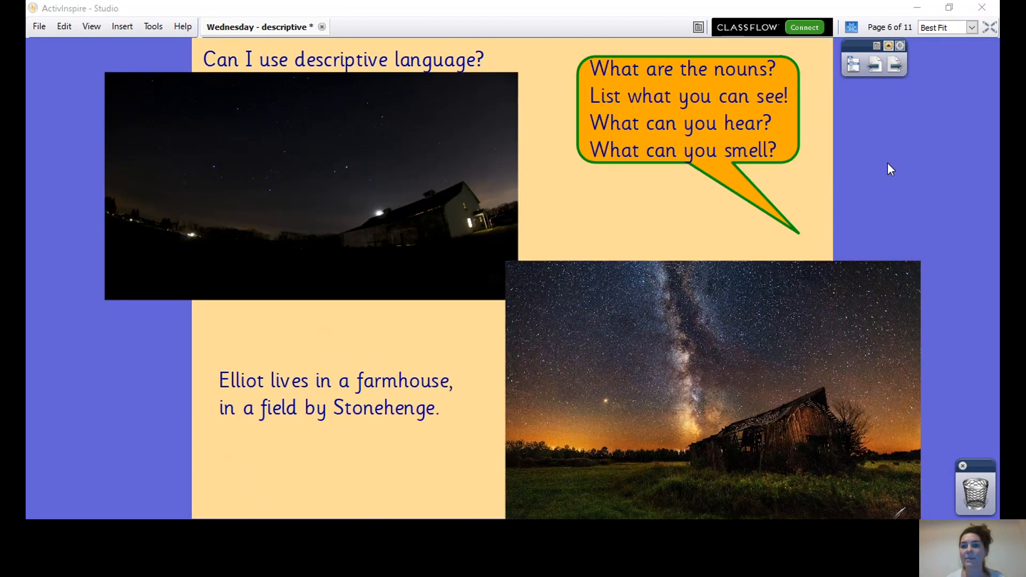
{"action": "mouse_move", "coordinate": [903, 102]}
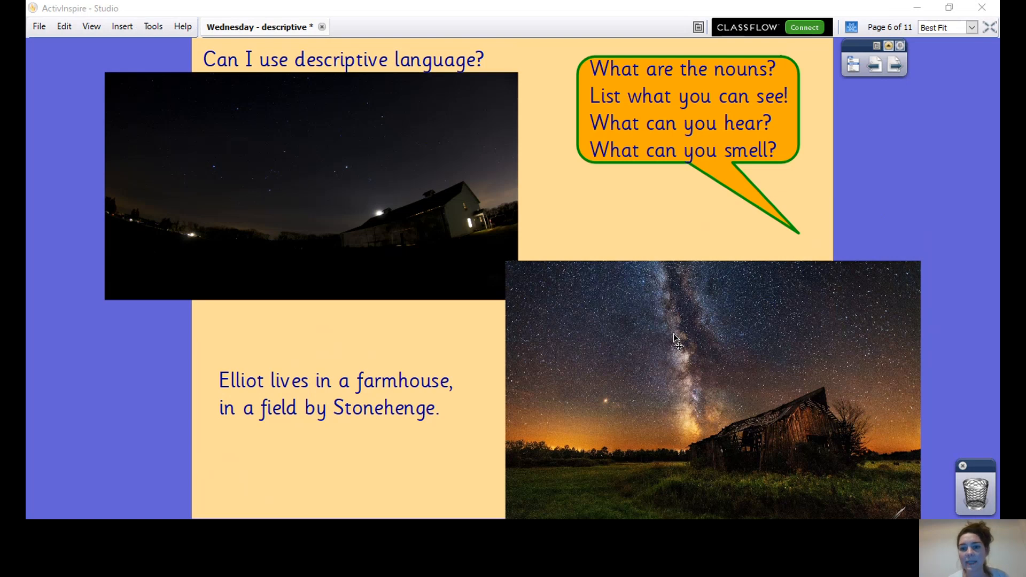
{"action": "mouse_move", "coordinate": [861, 252]}
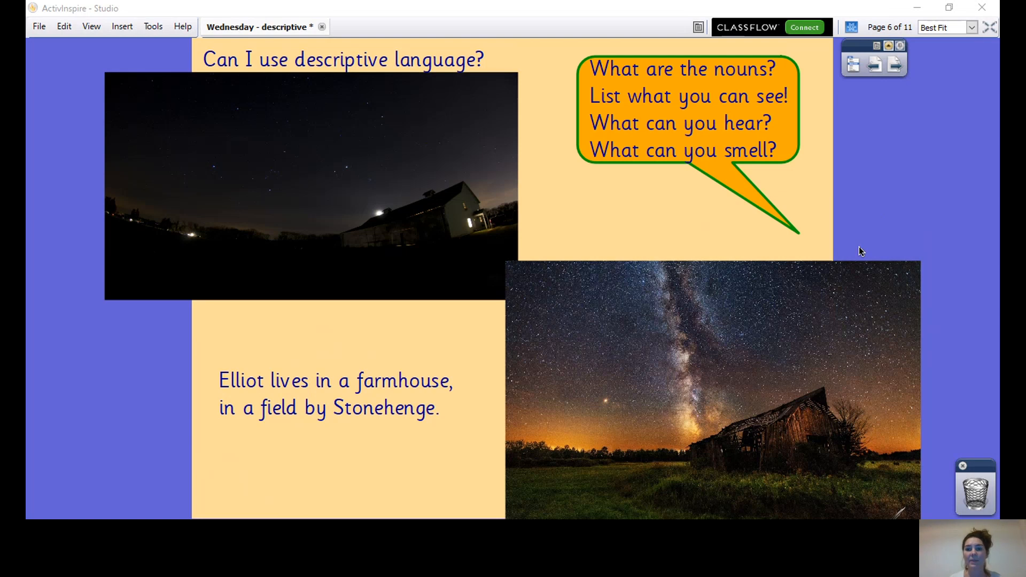
{"action": "mouse_move", "coordinate": [352, 225]}
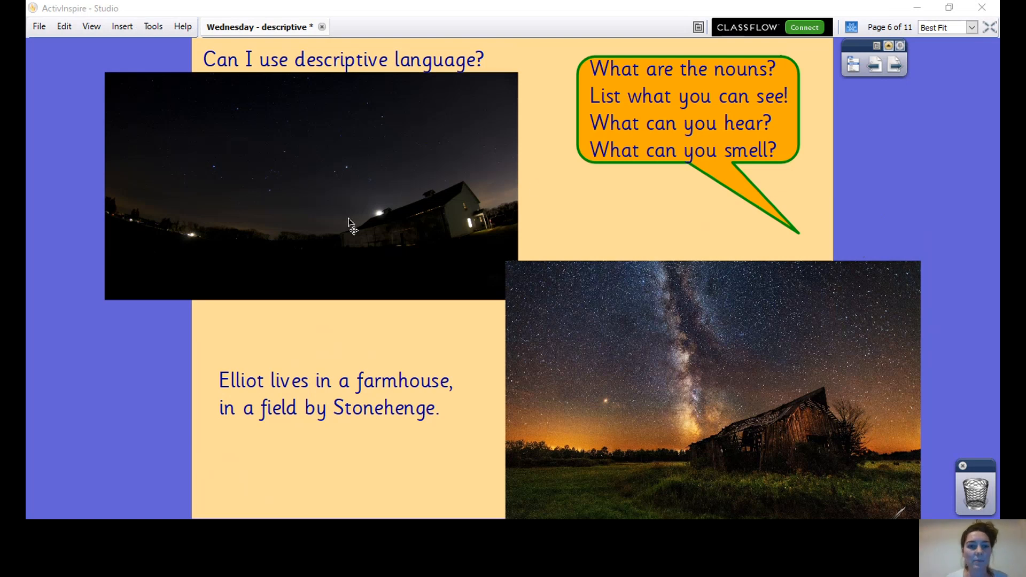
{"action": "mouse_move", "coordinate": [540, 221]}
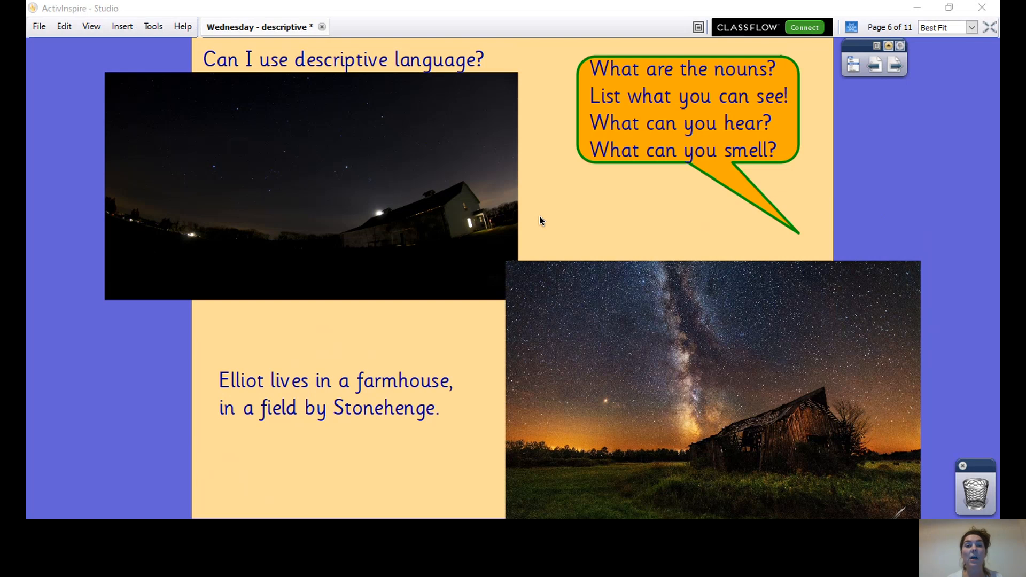
{"action": "mouse_move", "coordinate": [723, 274]}
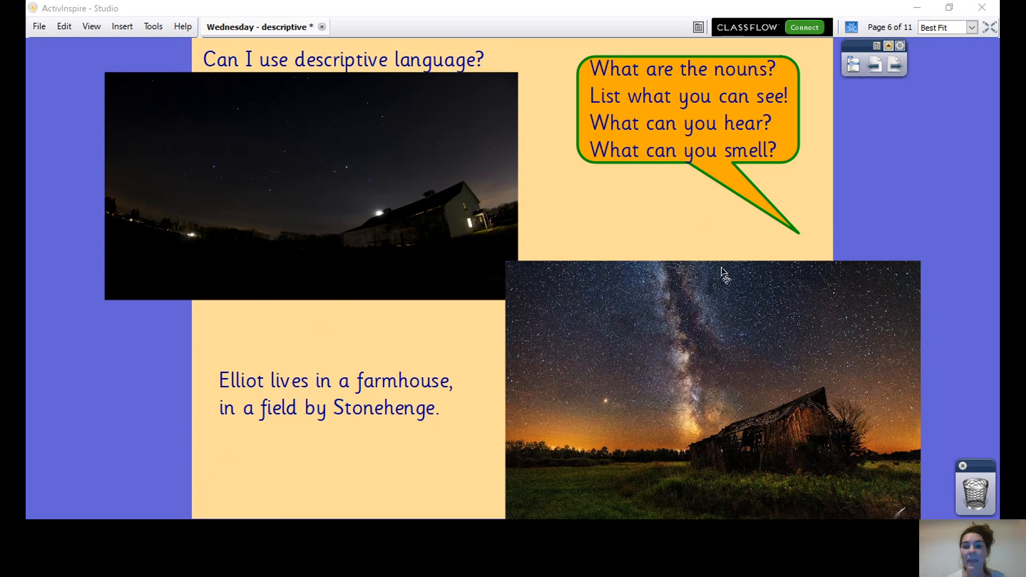
{"action": "mouse_move", "coordinate": [730, 471]}
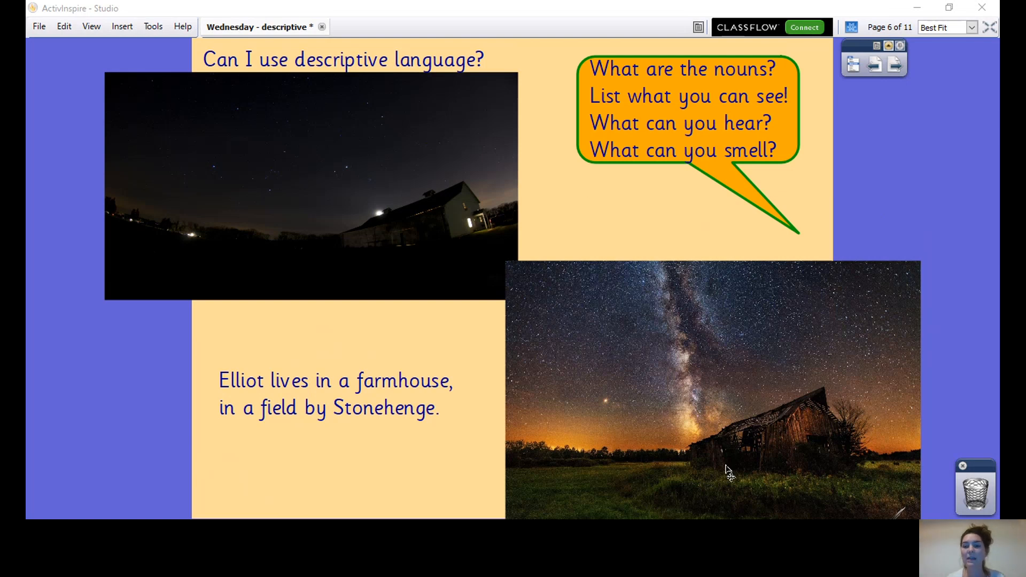
{"action": "mouse_move", "coordinate": [767, 482]}
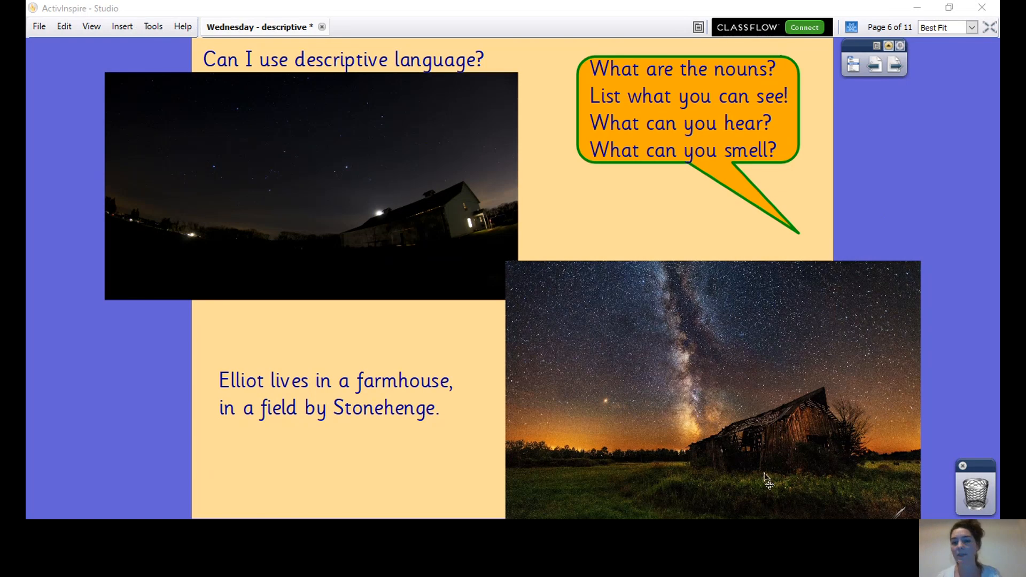
{"action": "mouse_move", "coordinate": [822, 414]}
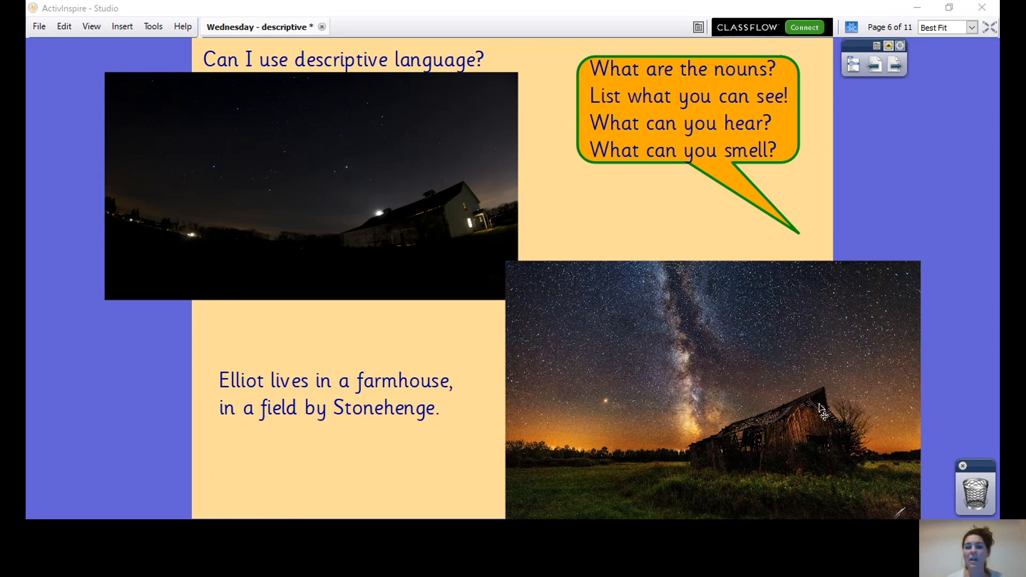
{"action": "mouse_move", "coordinate": [903, 327]}
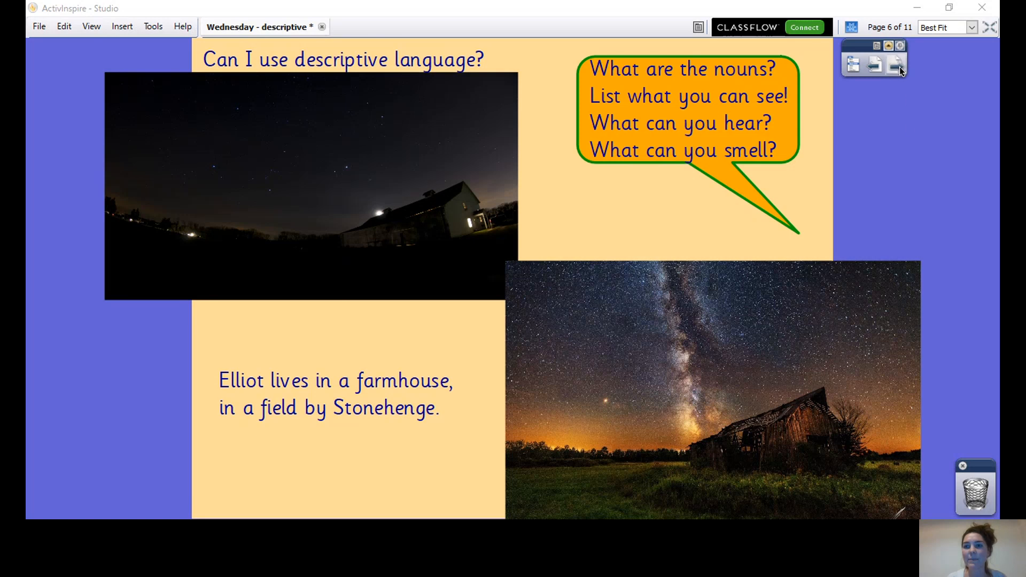
- Advance to page 7, the Nouns page around the starry barn photo
{"action": "left_click", "coordinate": [898, 63]}
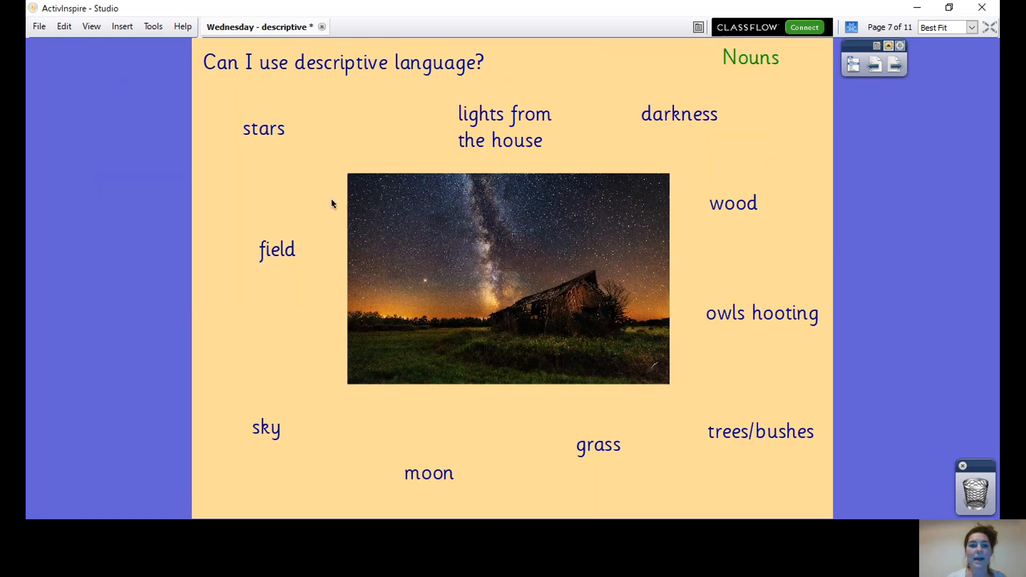
{"action": "mouse_move", "coordinate": [942, 274]}
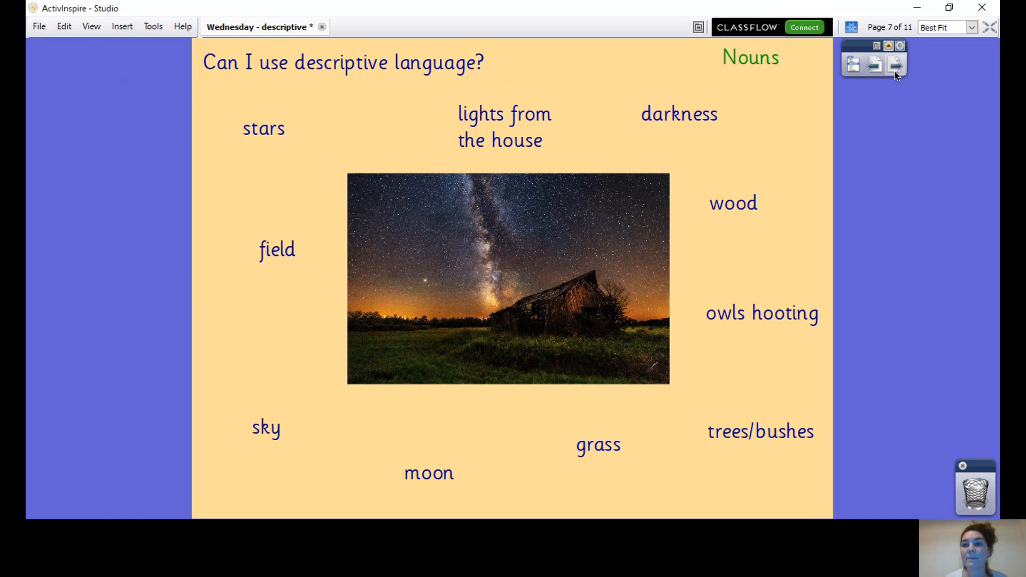
- Advance to page 8, the ENPs page with phrases like obsidian darkness
{"action": "left_click", "coordinate": [895, 64]}
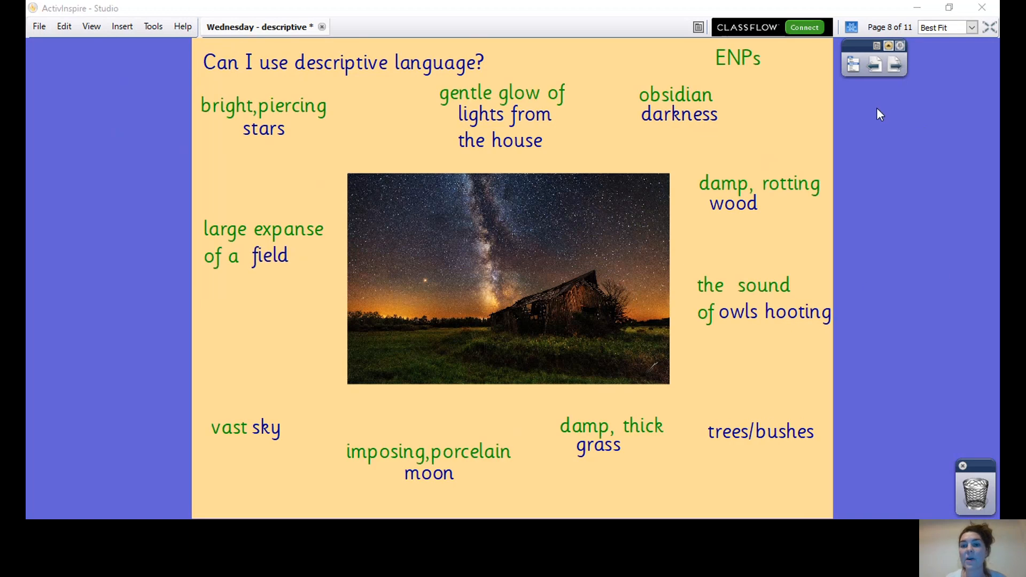
{"action": "mouse_move", "coordinate": [902, 201]}
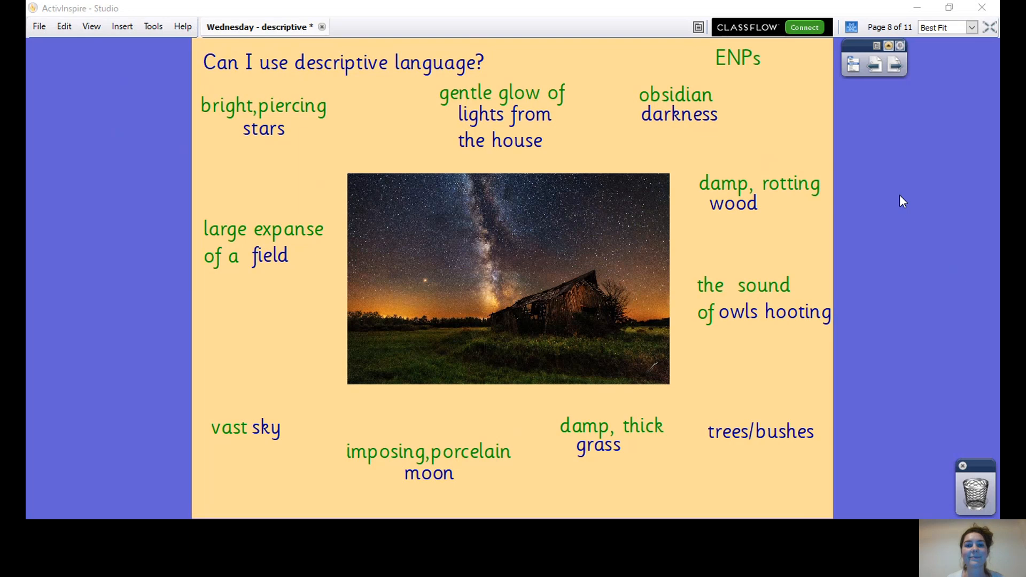
{"action": "mouse_move", "coordinate": [864, 116]}
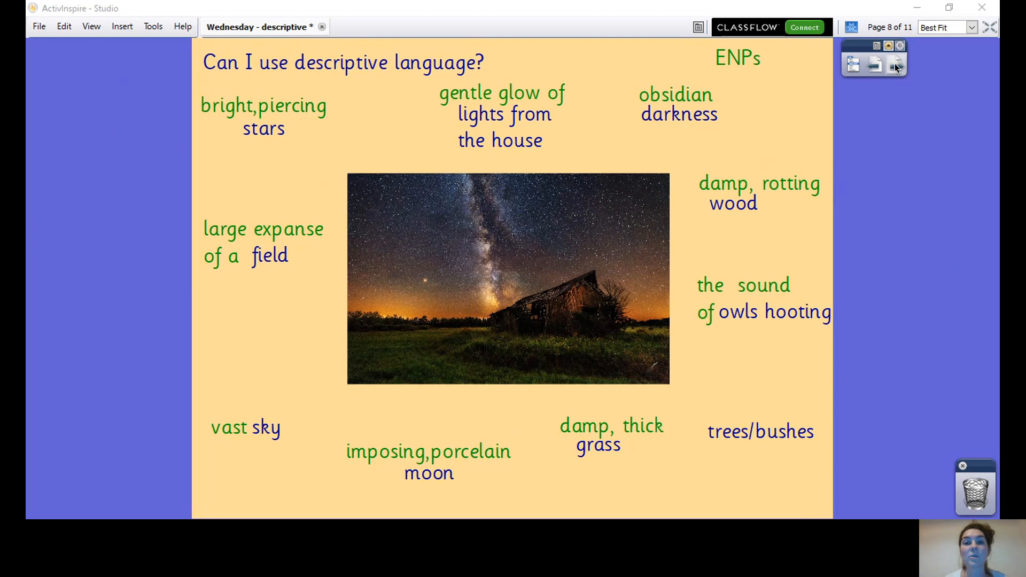
- Advance to page 9, Figurative language, with owl, moon and grass sentences
{"action": "left_click", "coordinate": [897, 64]}
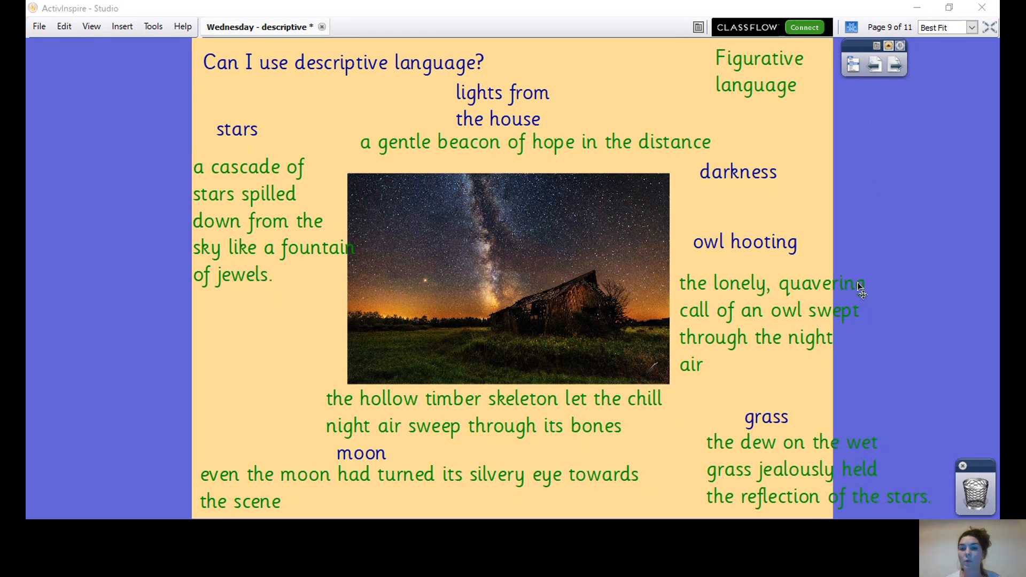
{"action": "mouse_move", "coordinate": [930, 390]}
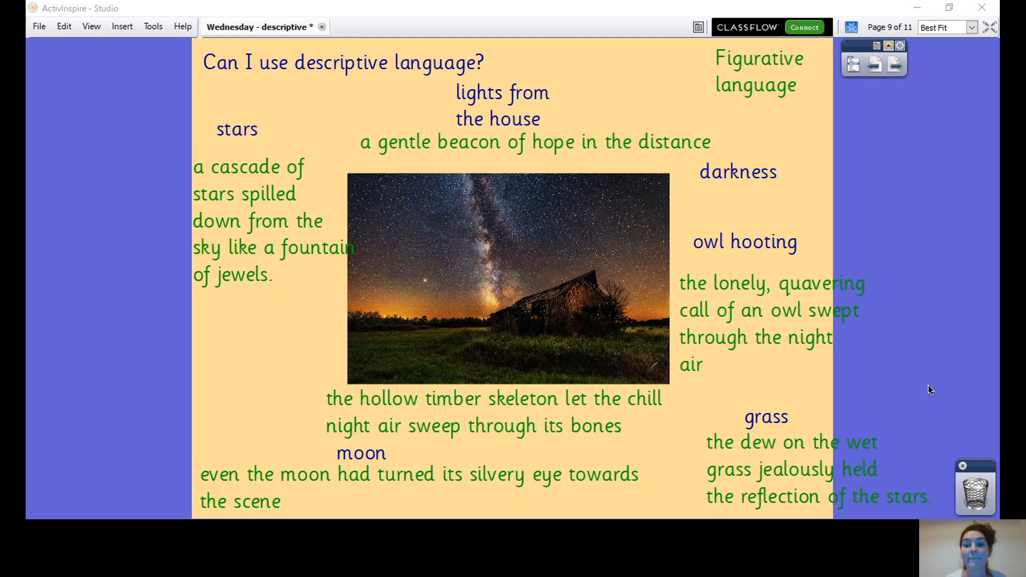
{"action": "mouse_move", "coordinate": [927, 390]}
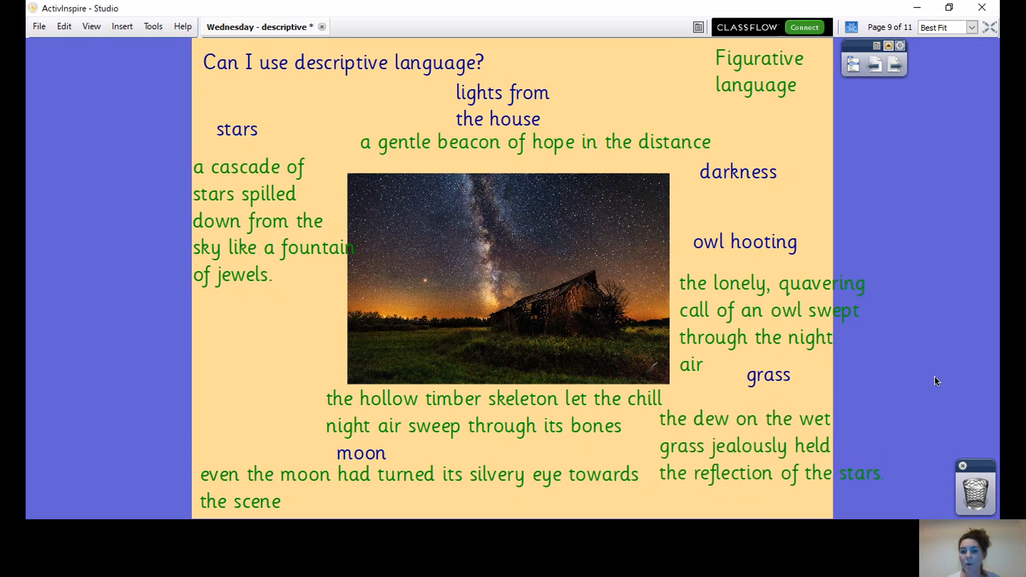
{"action": "mouse_move", "coordinate": [903, 375]}
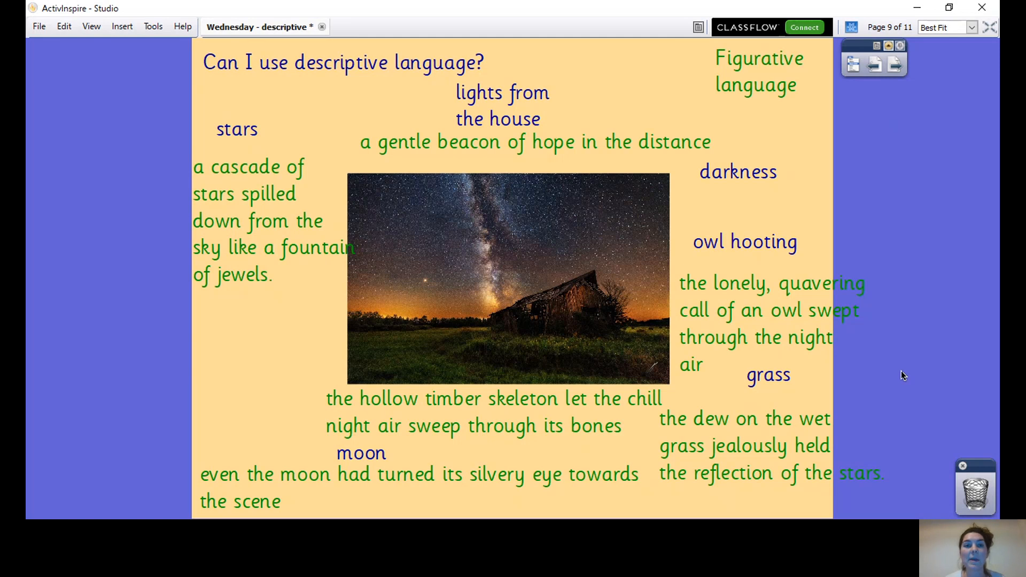
{"action": "mouse_move", "coordinate": [899, 129]}
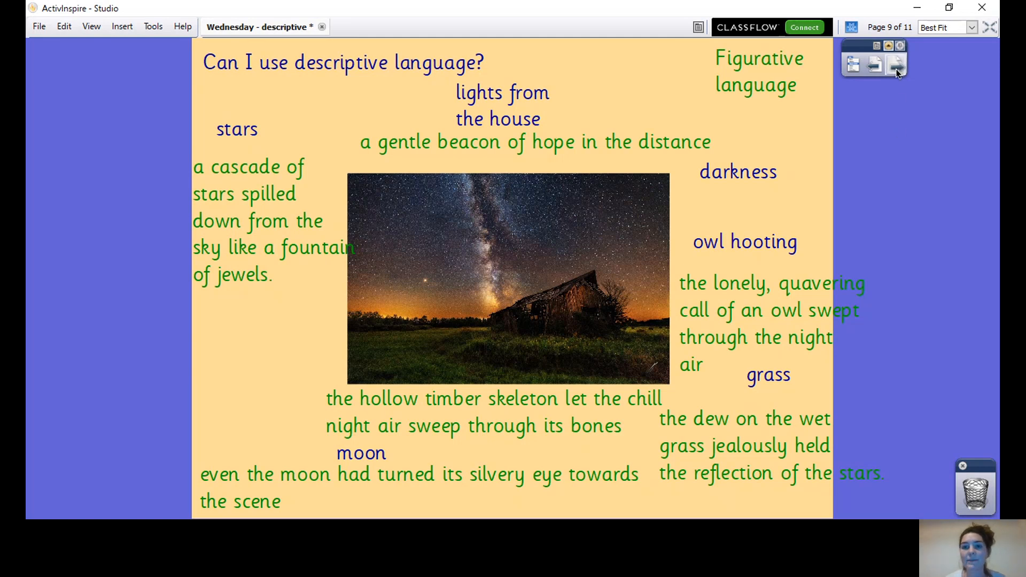
- Advance to page 10 with the model barn paragraph and fronted adverbials list
{"action": "left_click", "coordinate": [896, 65]}
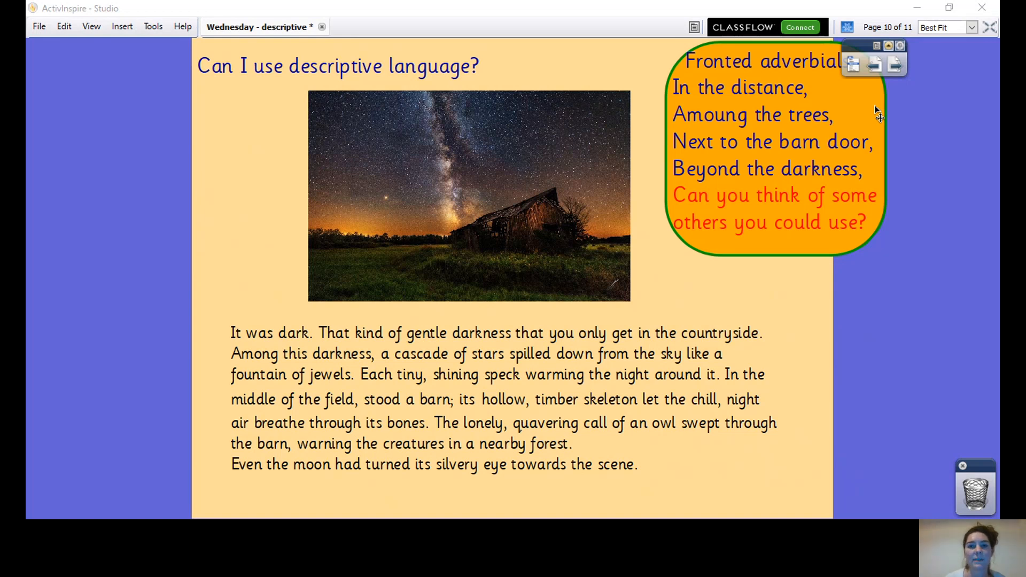
{"action": "mouse_move", "coordinate": [801, 307]}
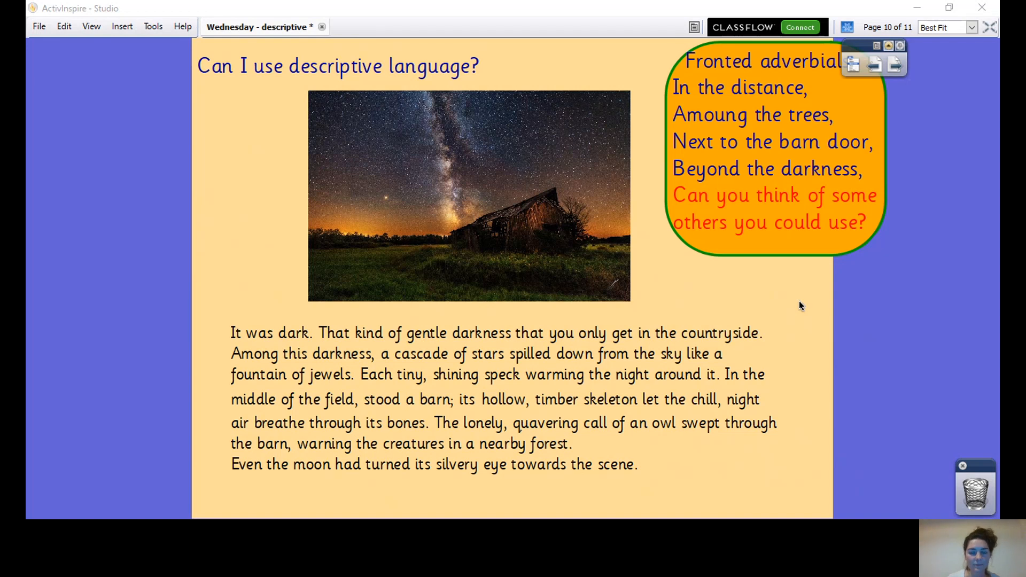
- Expand the main toolbox to bring out the full set of drawing tools
{"action": "left_click", "coordinate": [898, 45]}
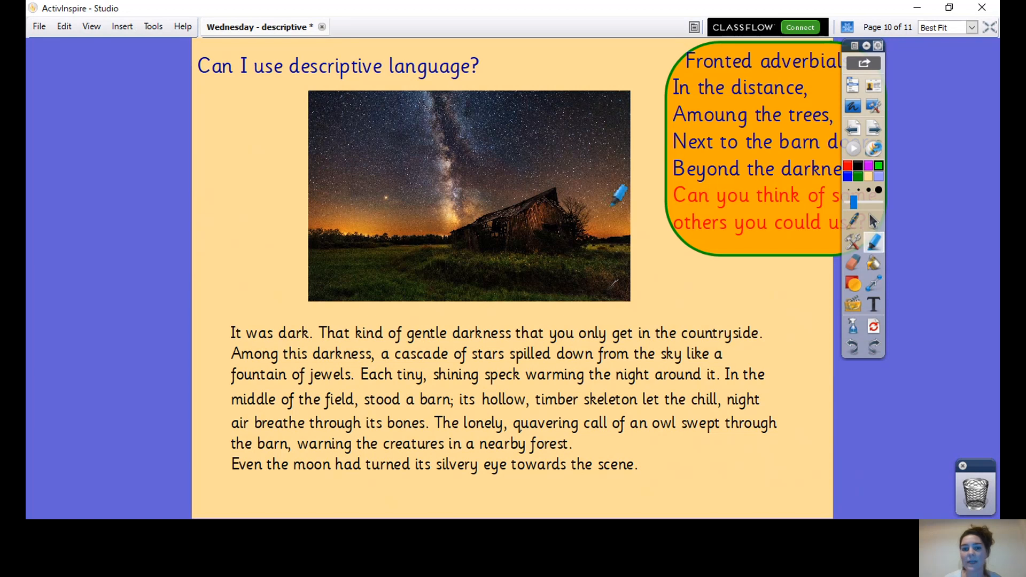
{"action": "mouse_move", "coordinate": [539, 330]}
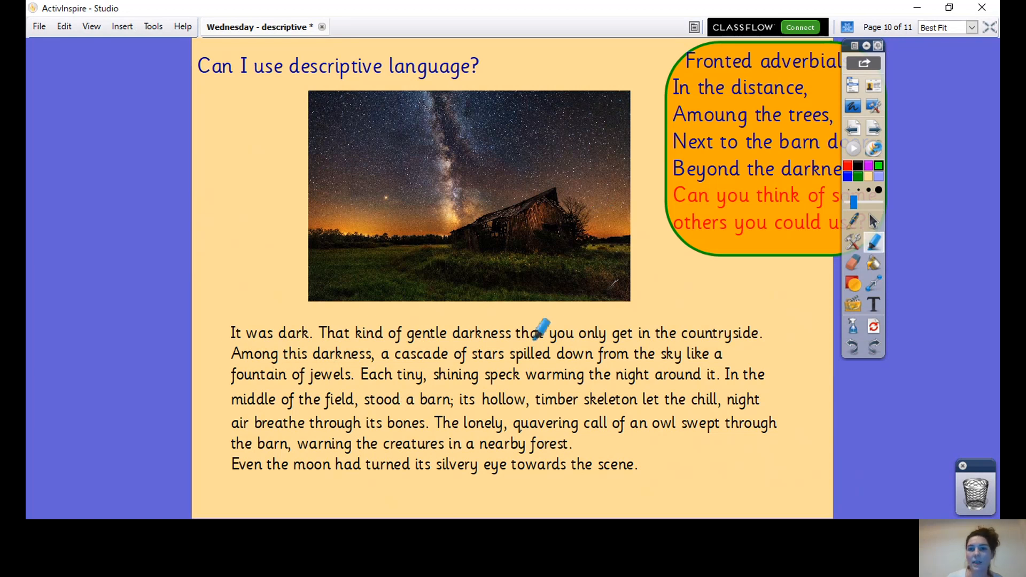
{"action": "mouse_move", "coordinate": [377, 353]}
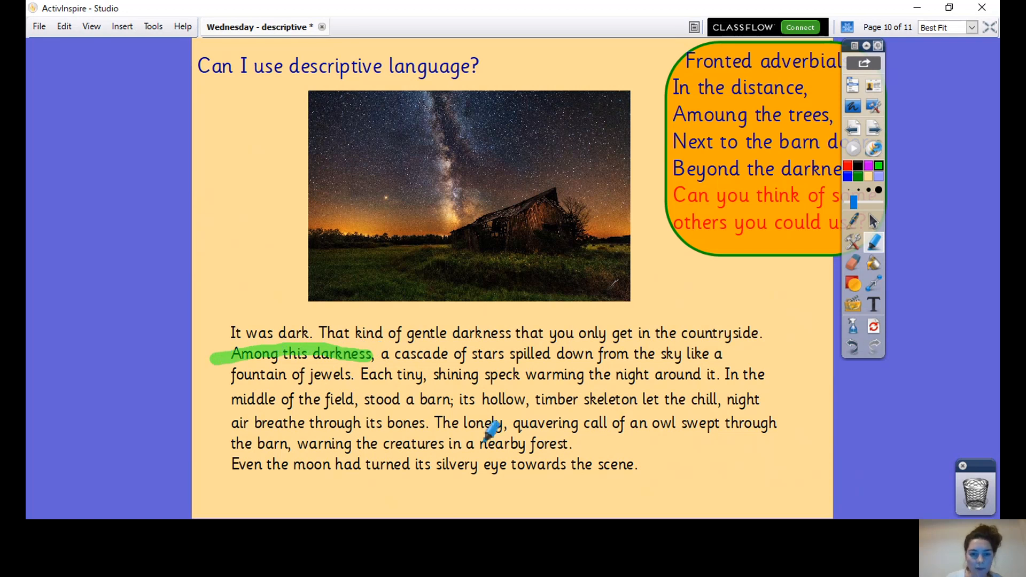
{"action": "mouse_move", "coordinate": [321, 469]}
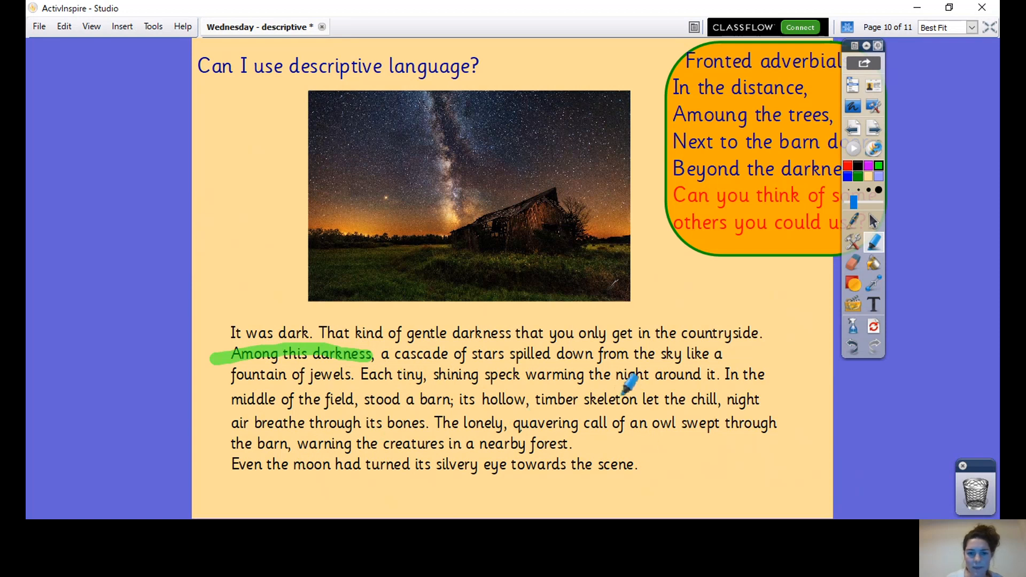
{"action": "mouse_move", "coordinate": [739, 373]}
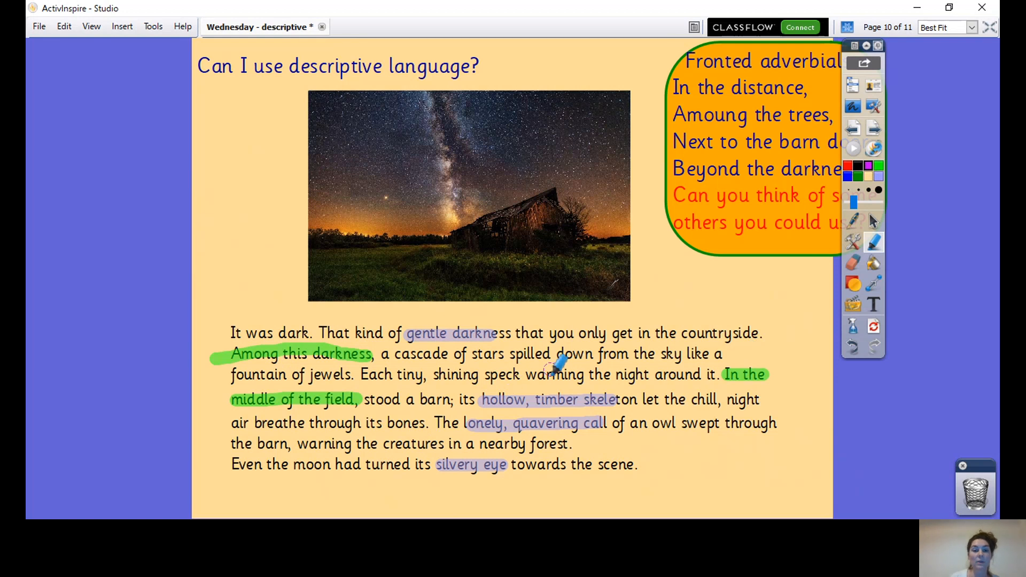
{"action": "mouse_move", "coordinate": [680, 320]}
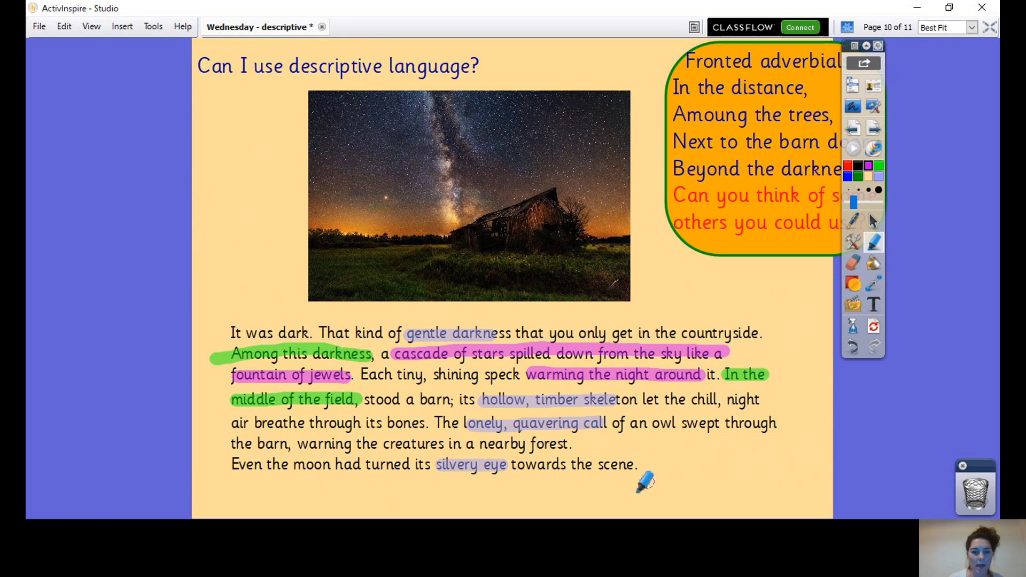
{"action": "mouse_move", "coordinate": [327, 458]}
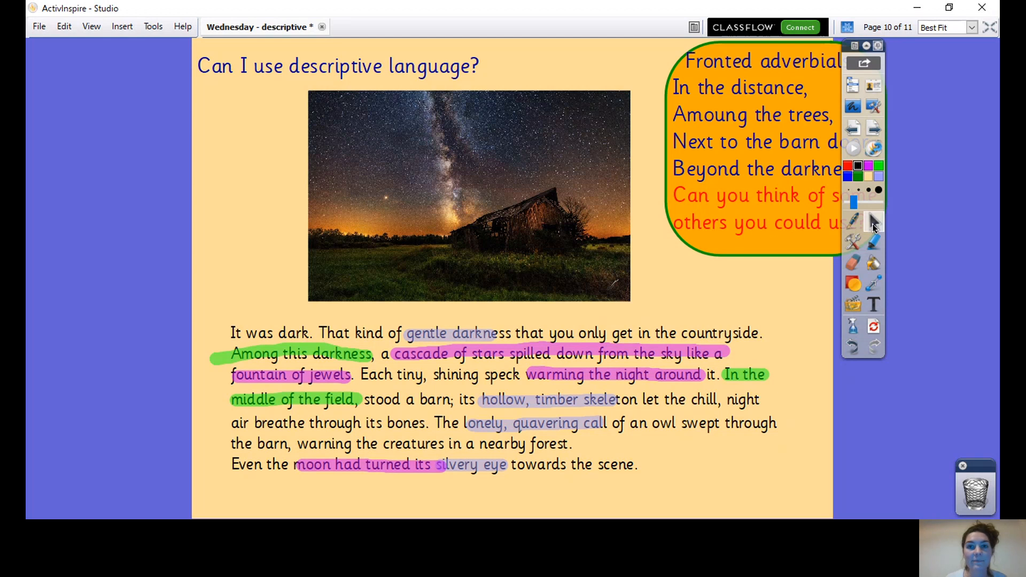
{"action": "mouse_move", "coordinate": [883, 373]}
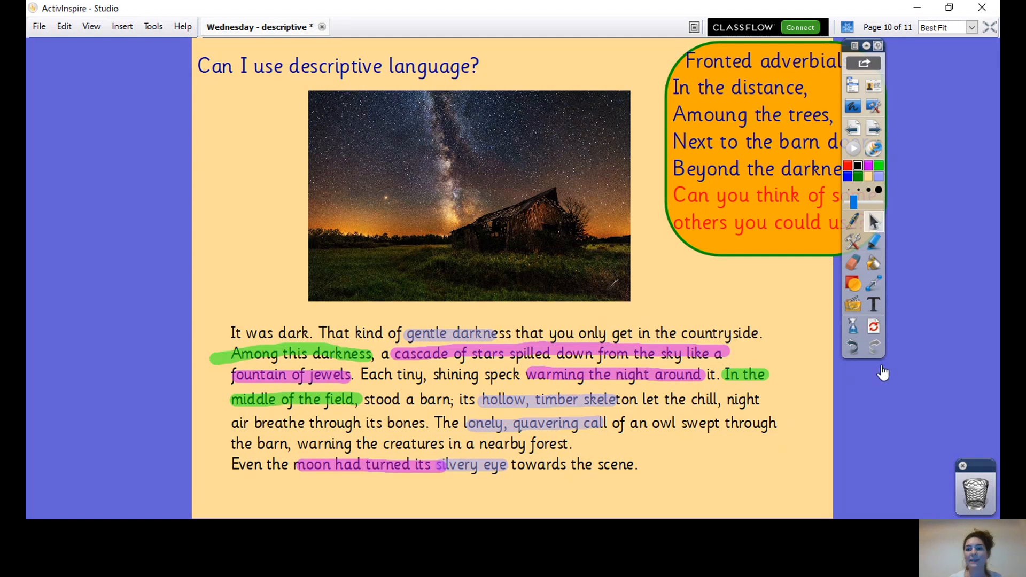
{"action": "mouse_move", "coordinate": [658, 113]}
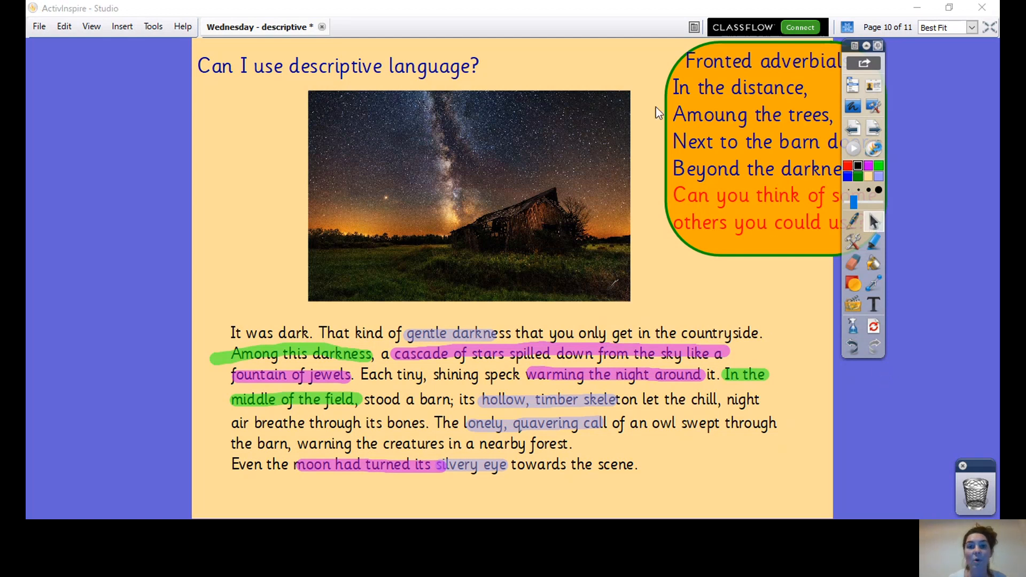
{"action": "mouse_move", "coordinate": [681, 342]}
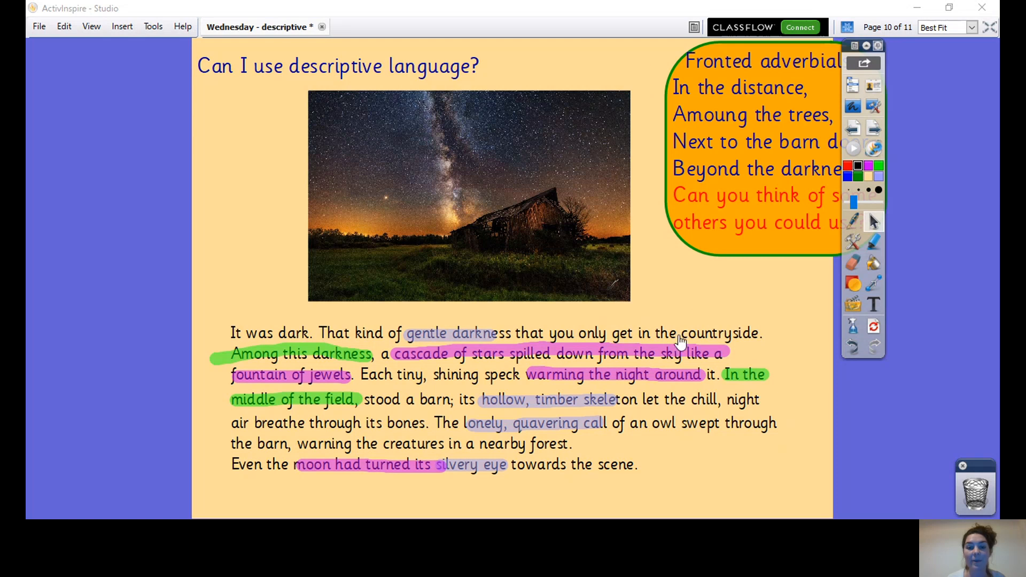
{"action": "mouse_move", "coordinate": [680, 414]}
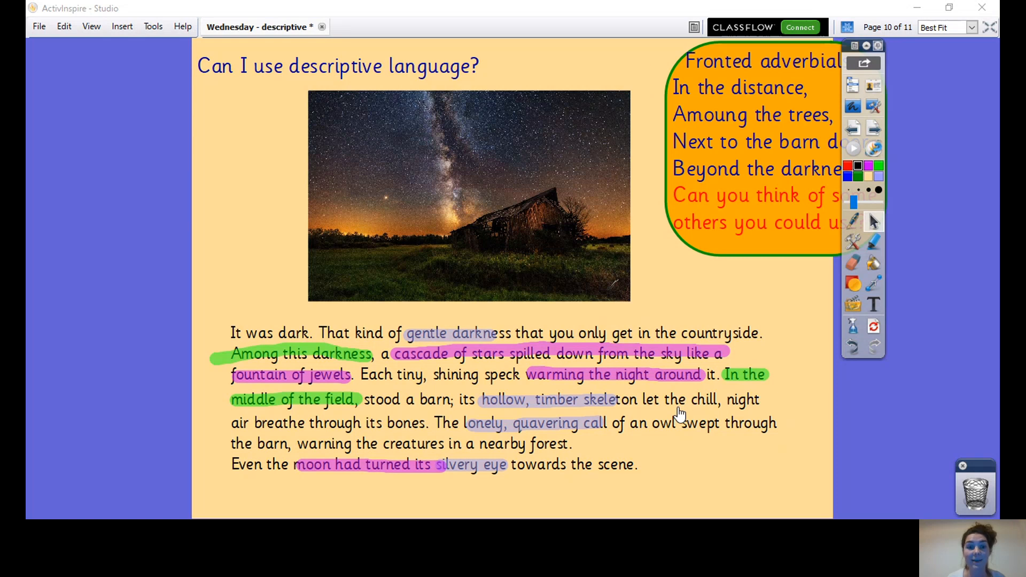